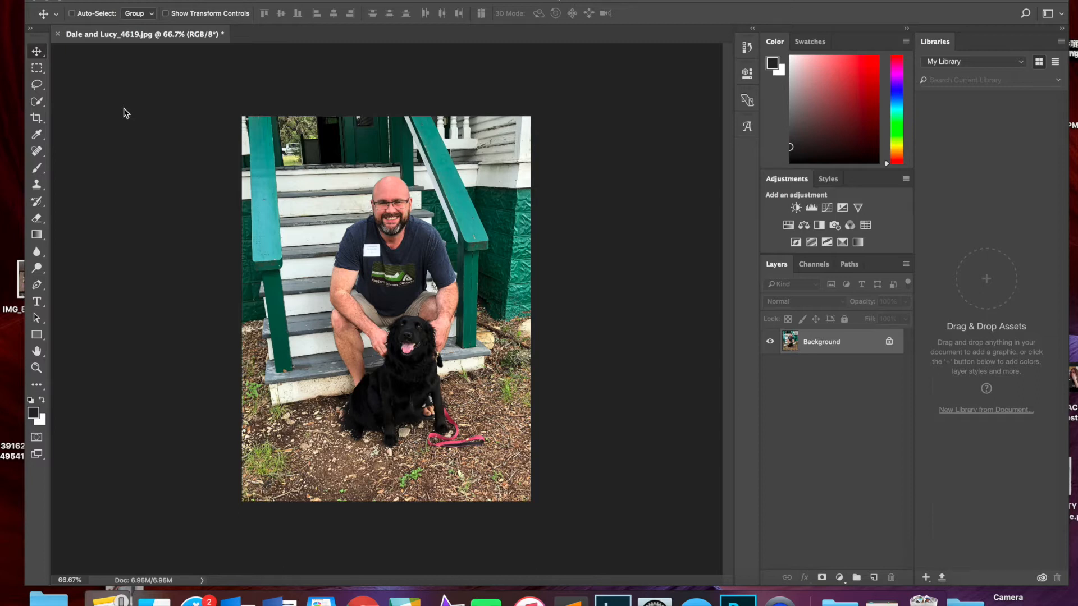
mouse_move(41, 66)
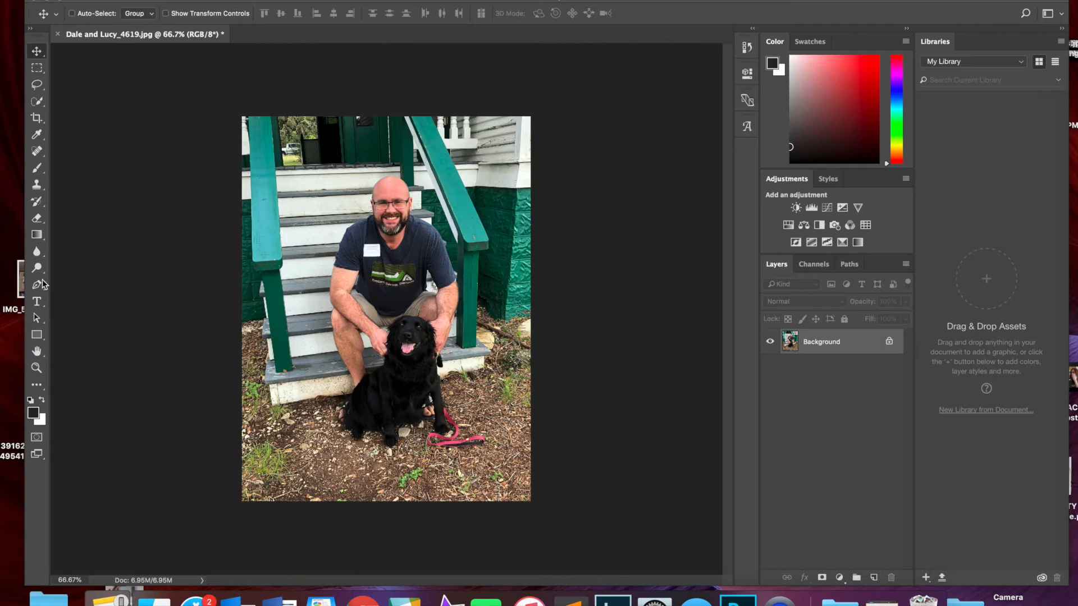
mouse_move(99, 349)
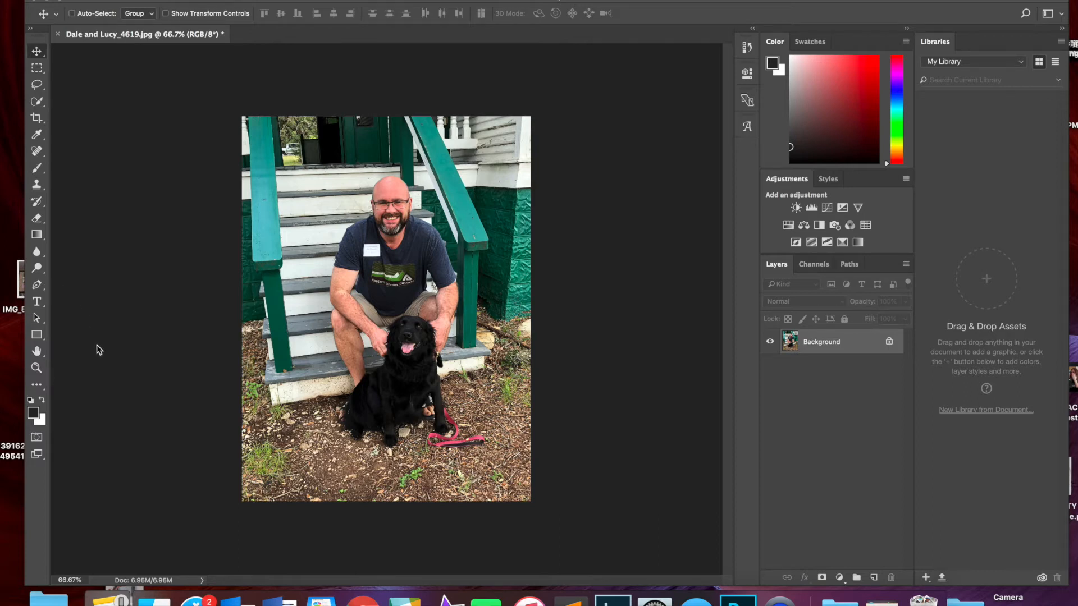
mouse_move(68, 349)
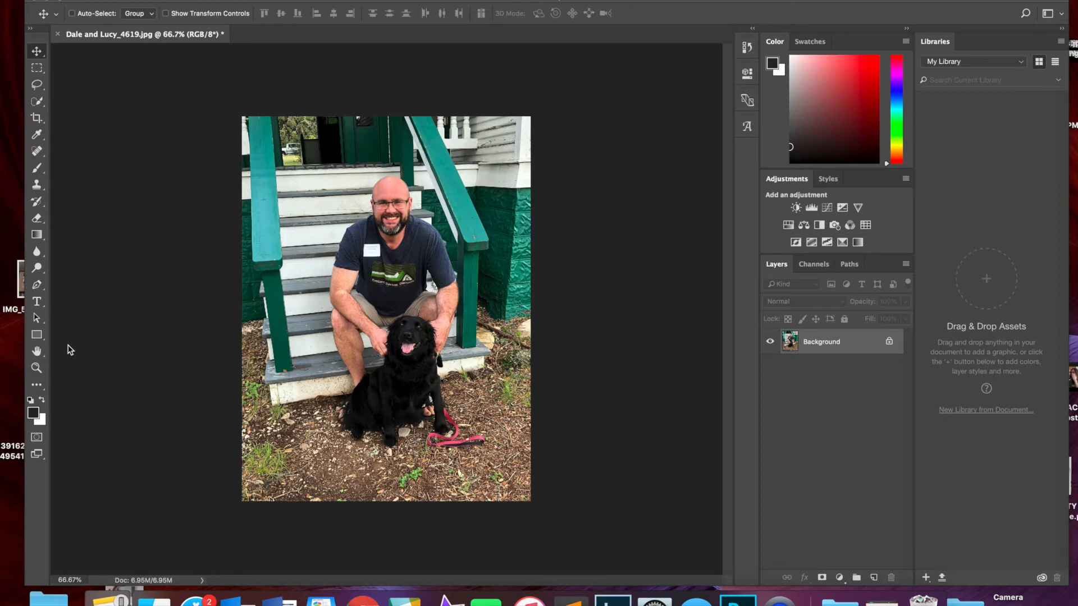
mouse_move(44, 369)
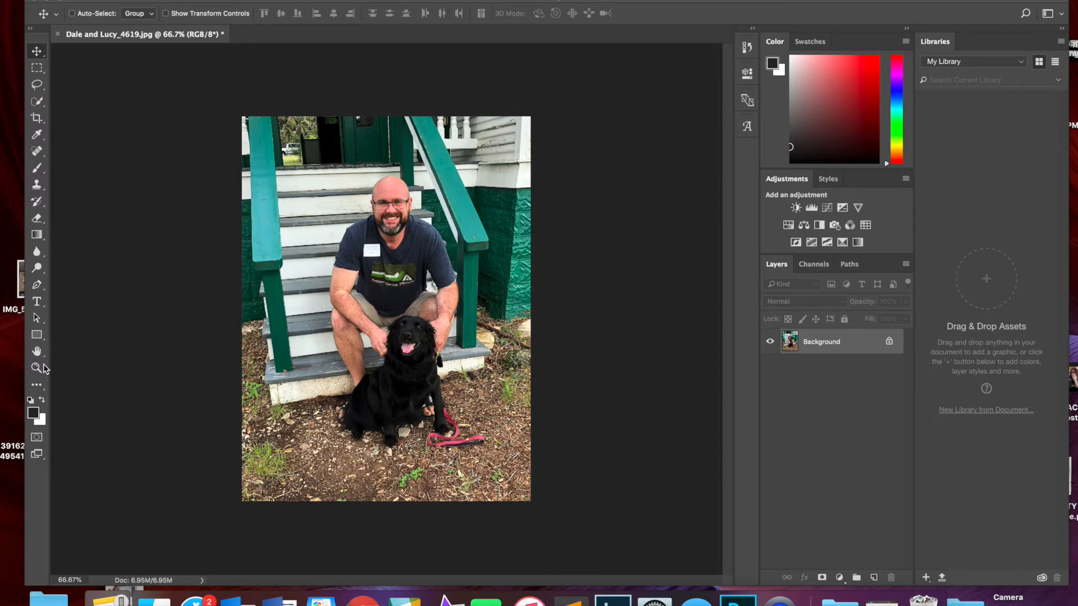
mouse_move(48, 278)
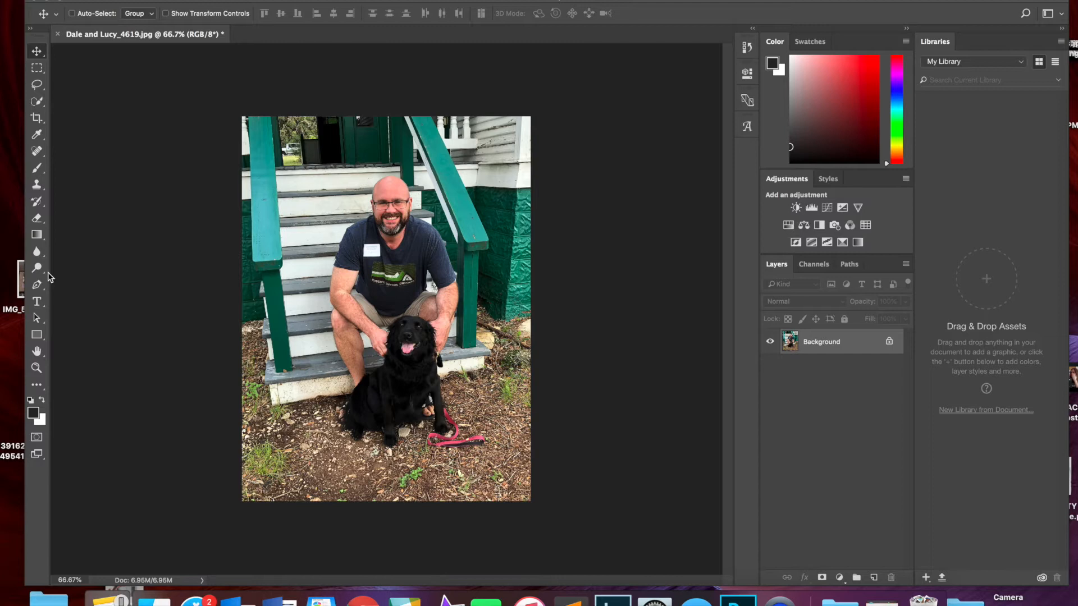
mouse_move(150, 171)
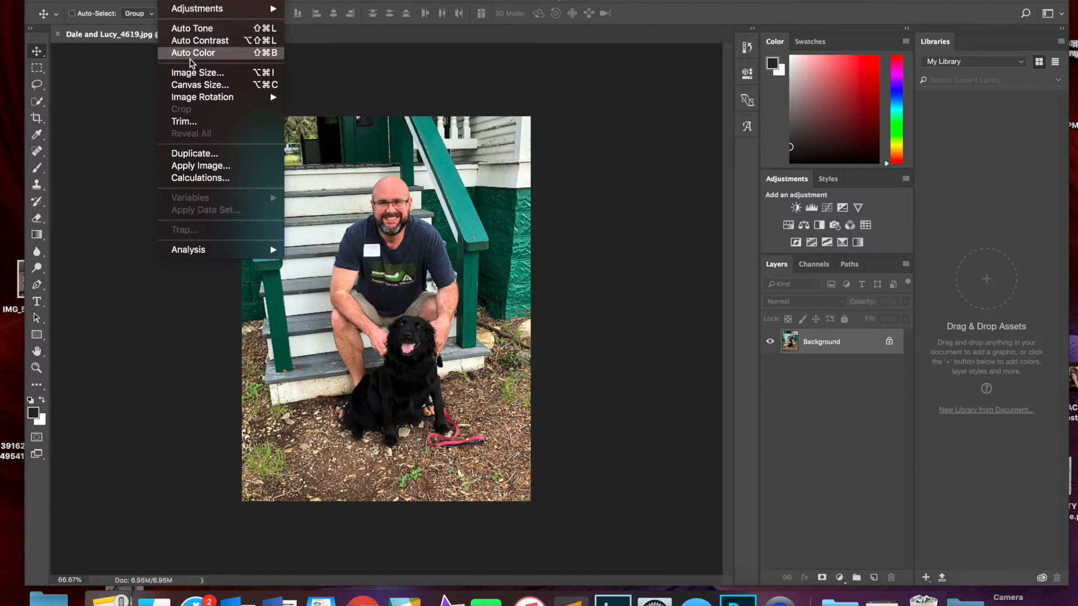
mouse_move(198, 72)
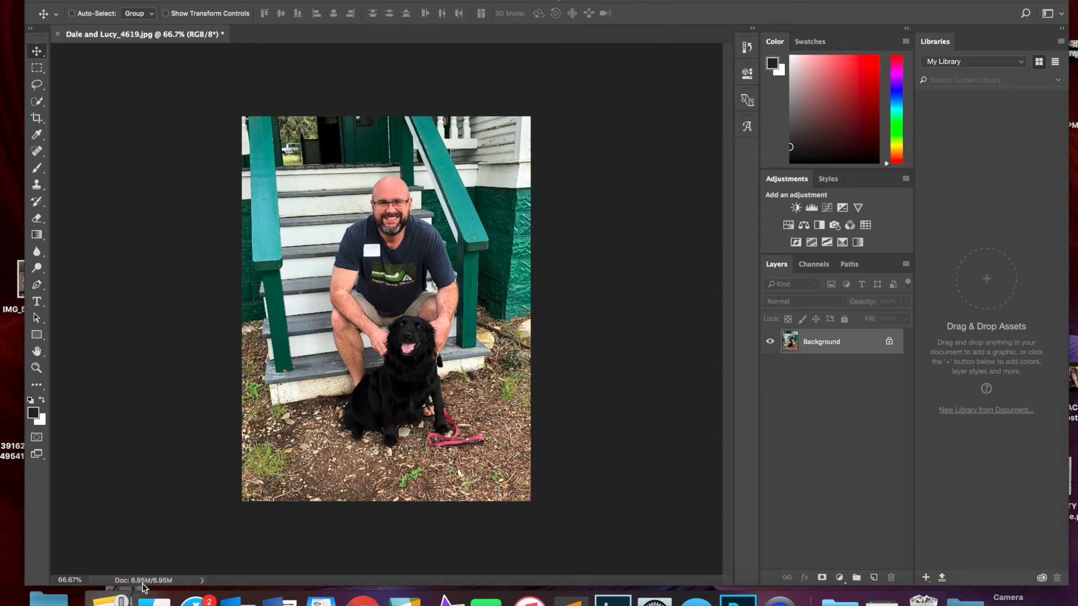
mouse_move(192, 580)
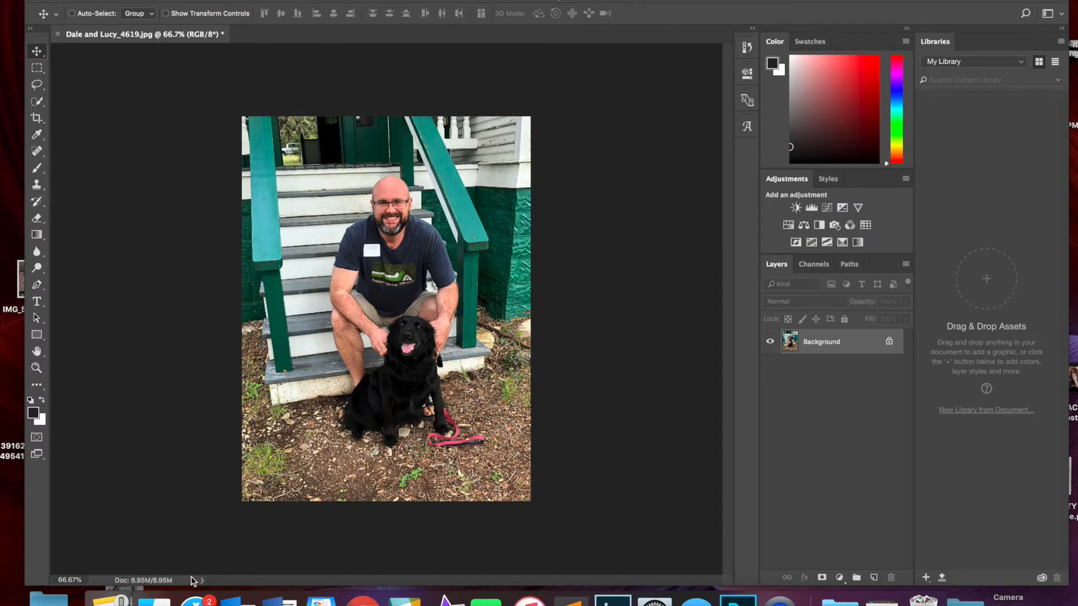
mouse_move(197, 538)
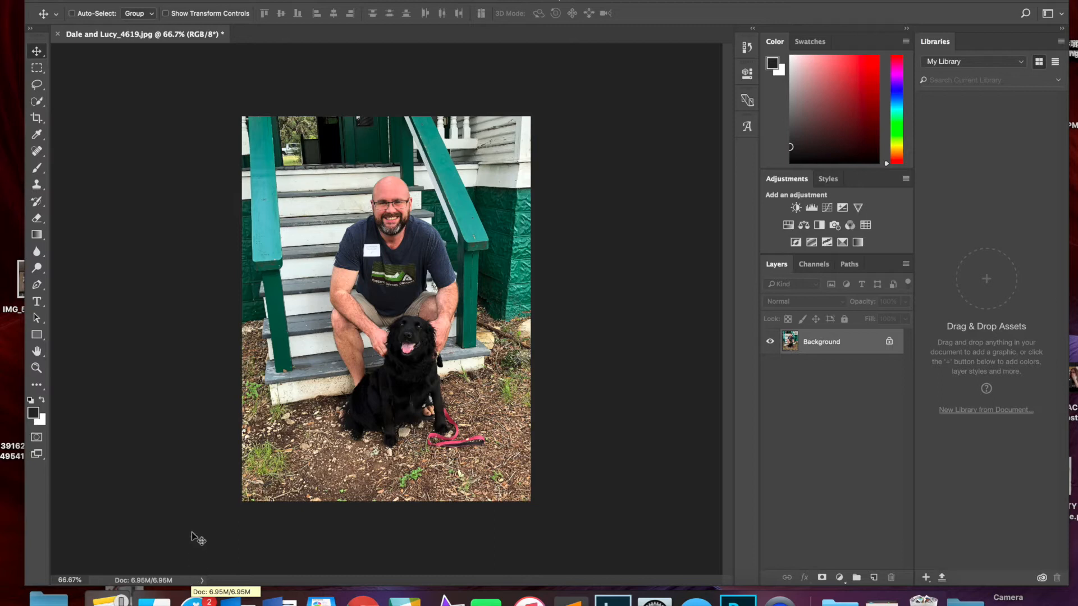
mouse_move(242, 270)
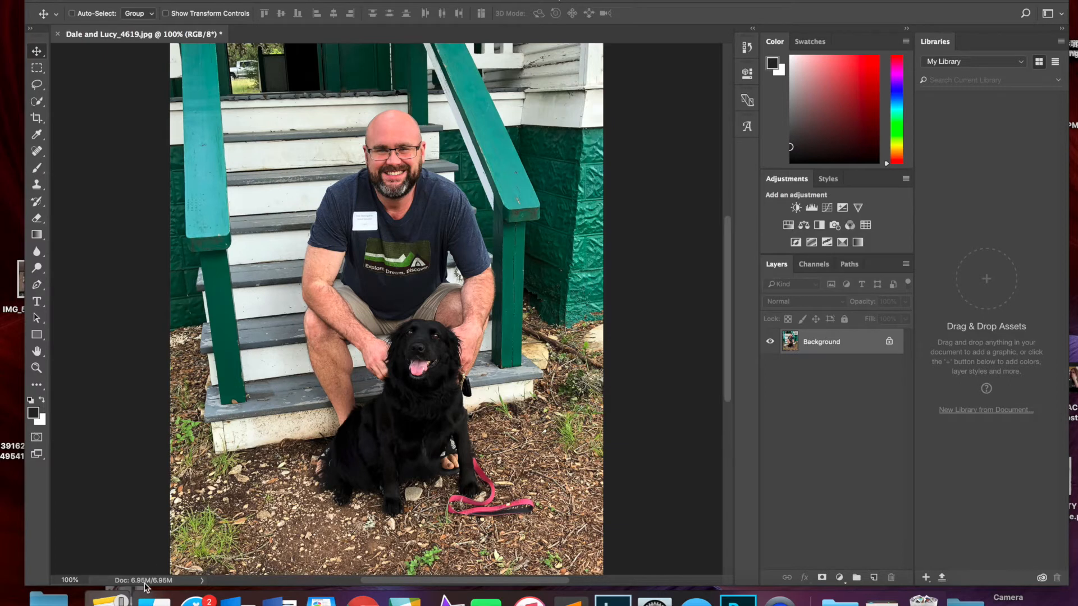
mouse_move(230, 76)
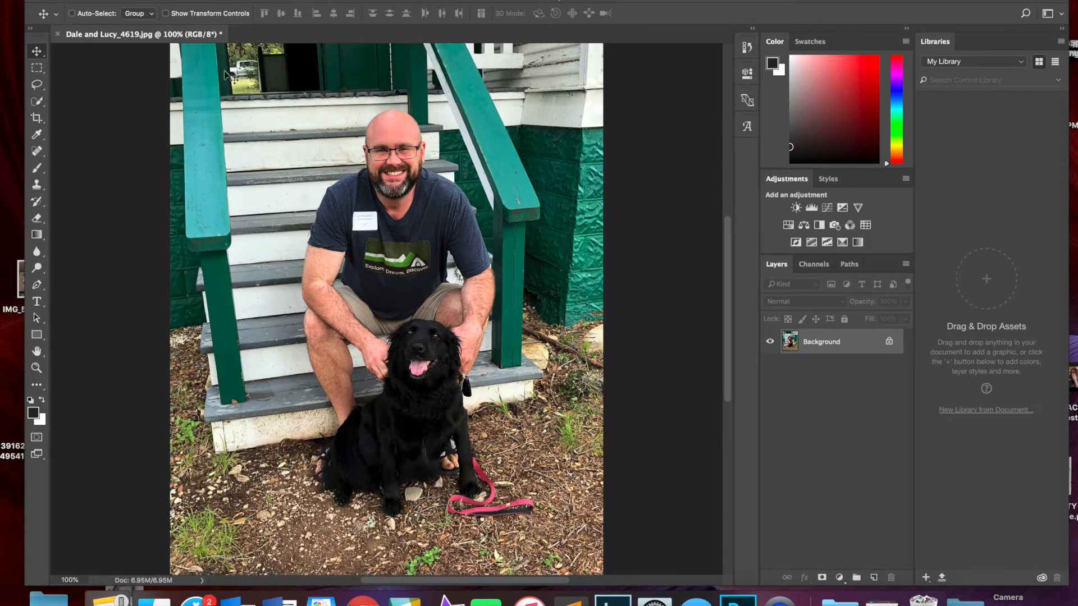
Resize the image in Image Size to 600 × 800 pixels, measuring in pixels
click(213, 8)
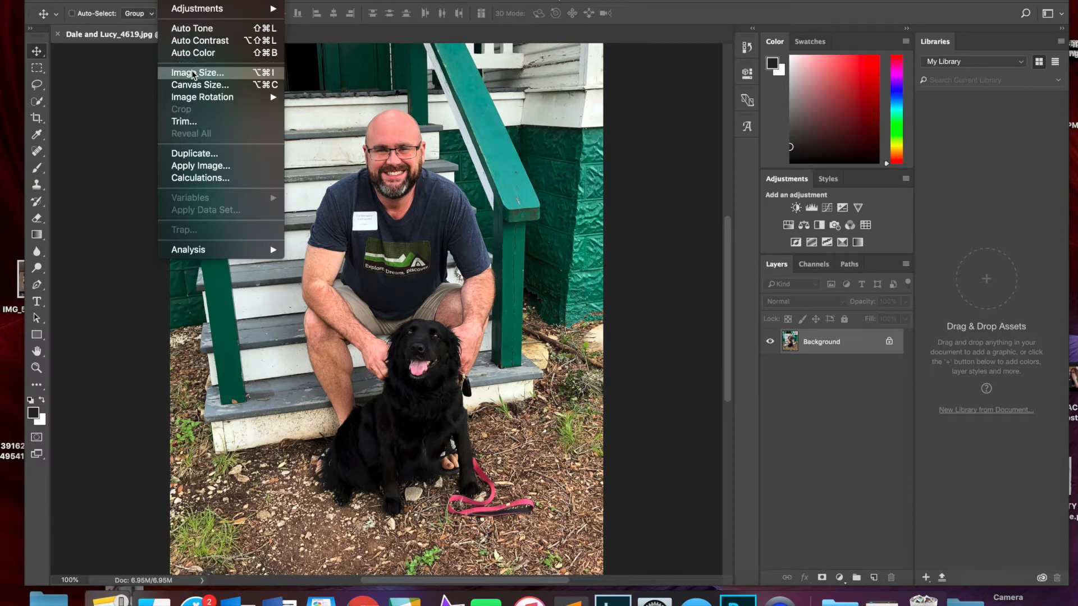
click(197, 72)
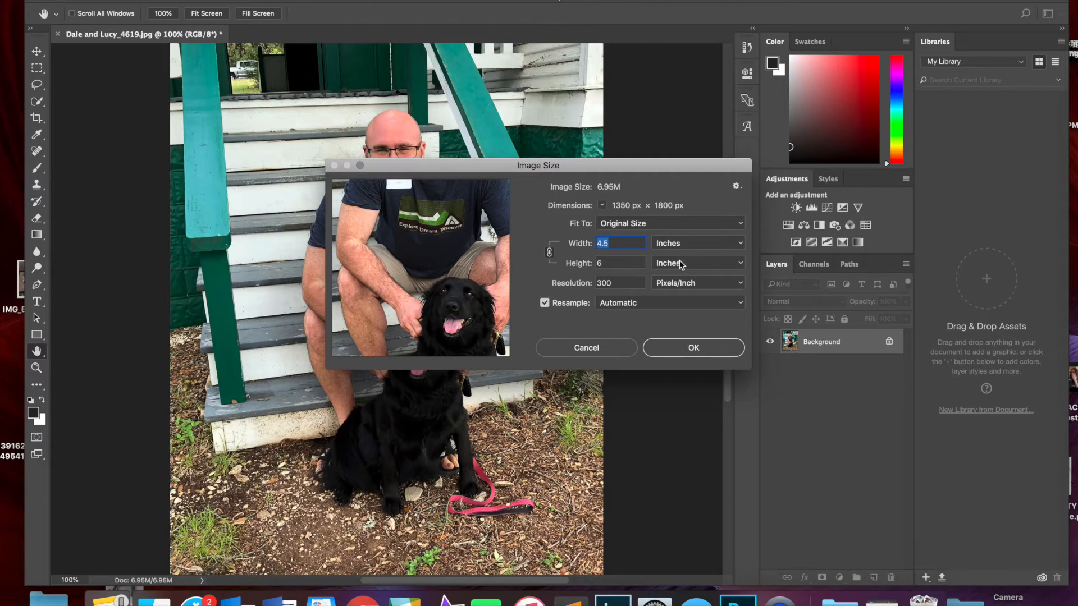
click(696, 243)
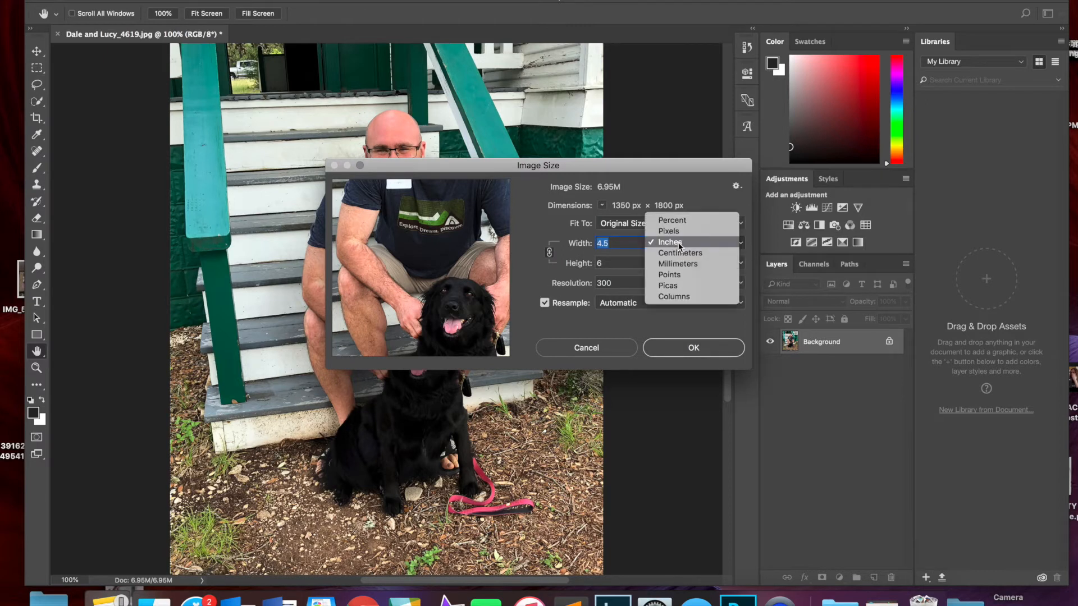
click(668, 230)
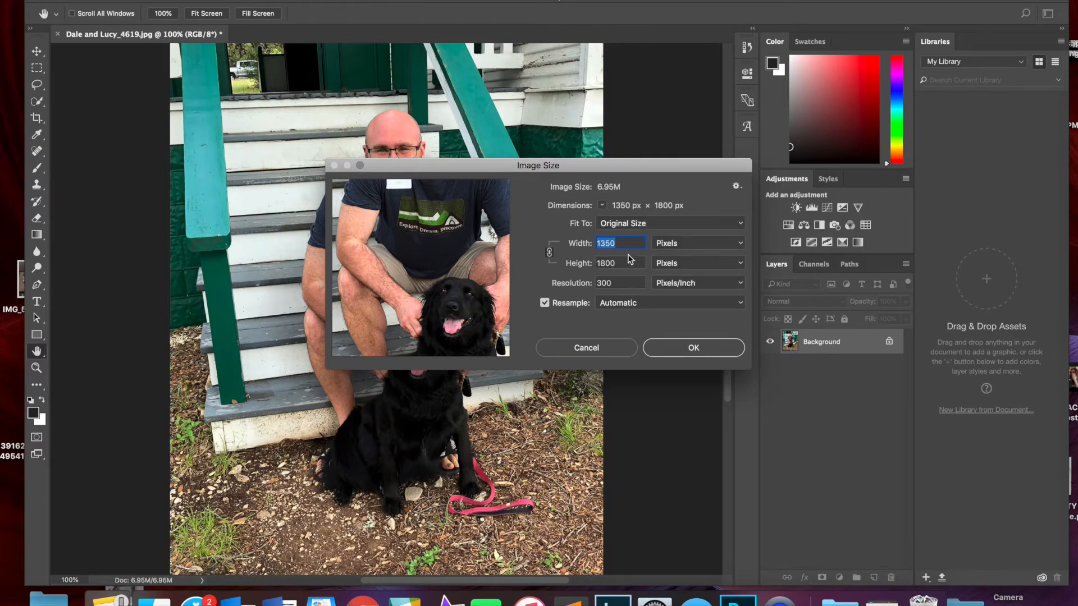
text(600)
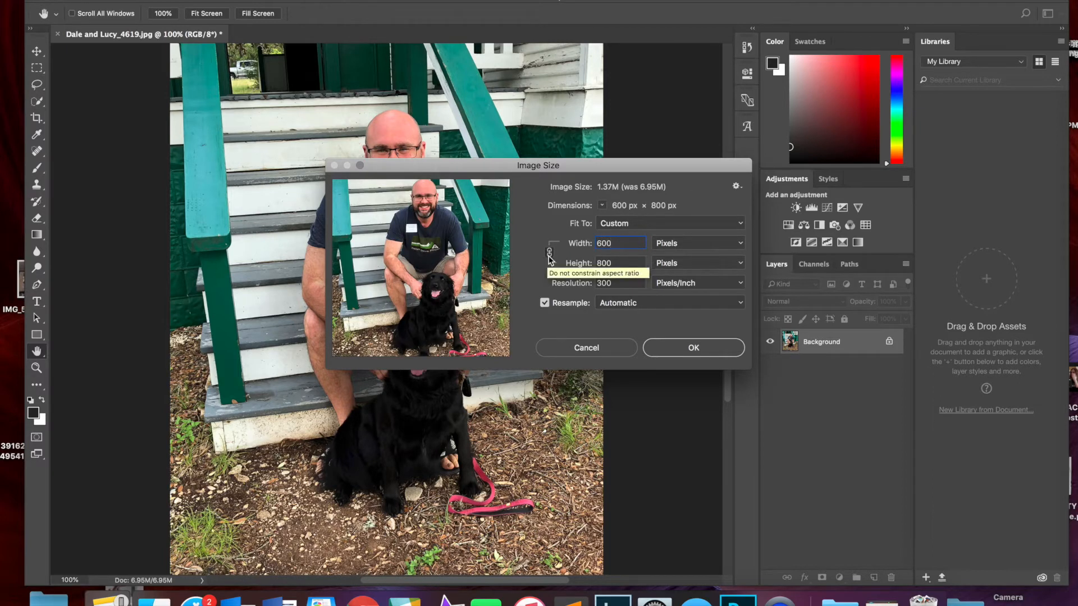
mouse_move(571, 283)
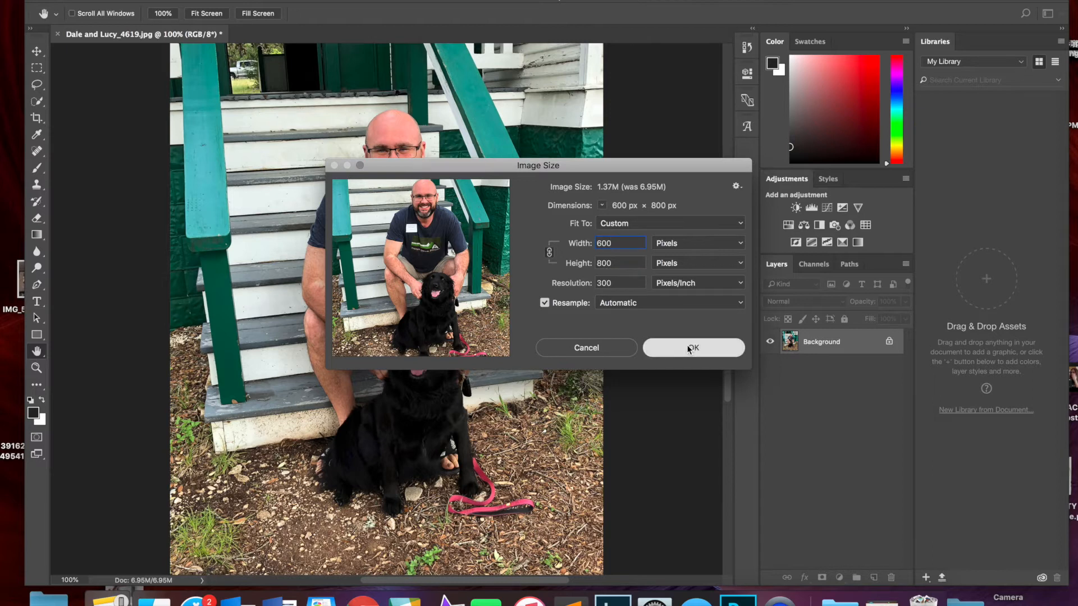
click(692, 348)
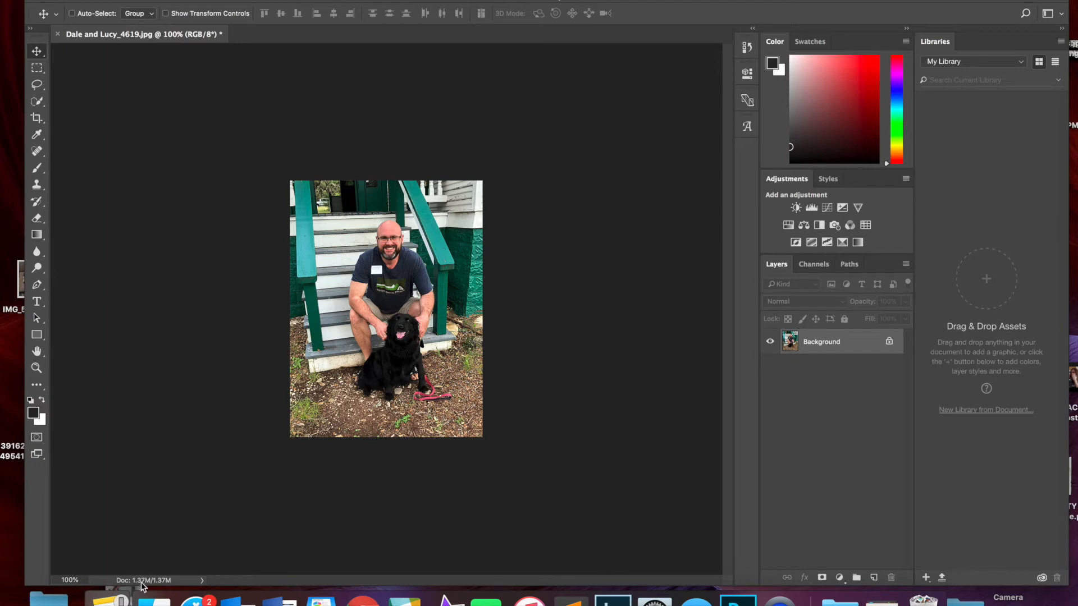
mouse_move(143, 587)
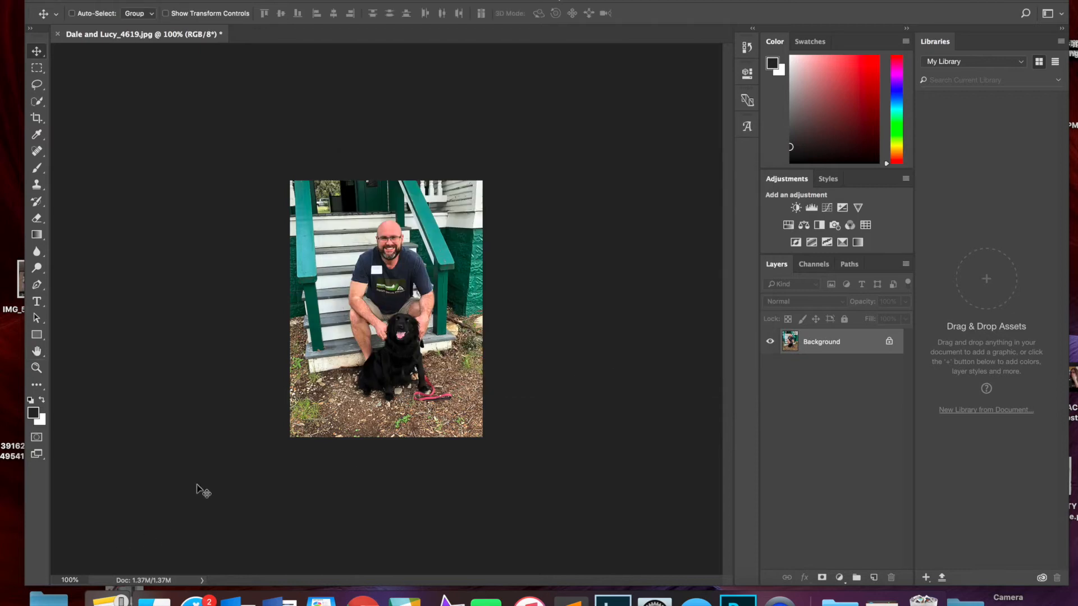
mouse_move(301, 362)
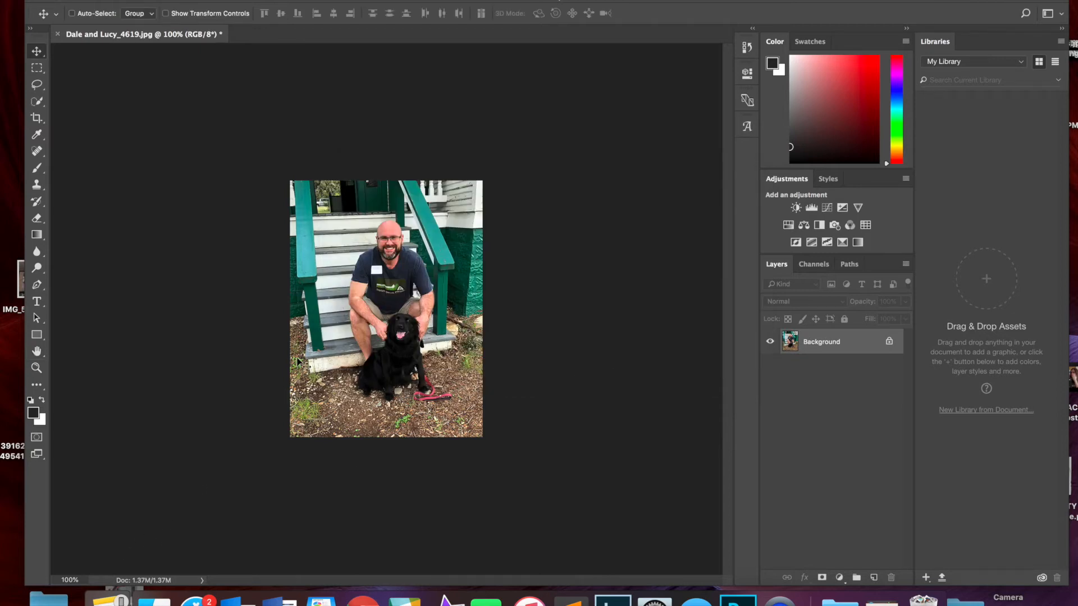
mouse_move(323, 251)
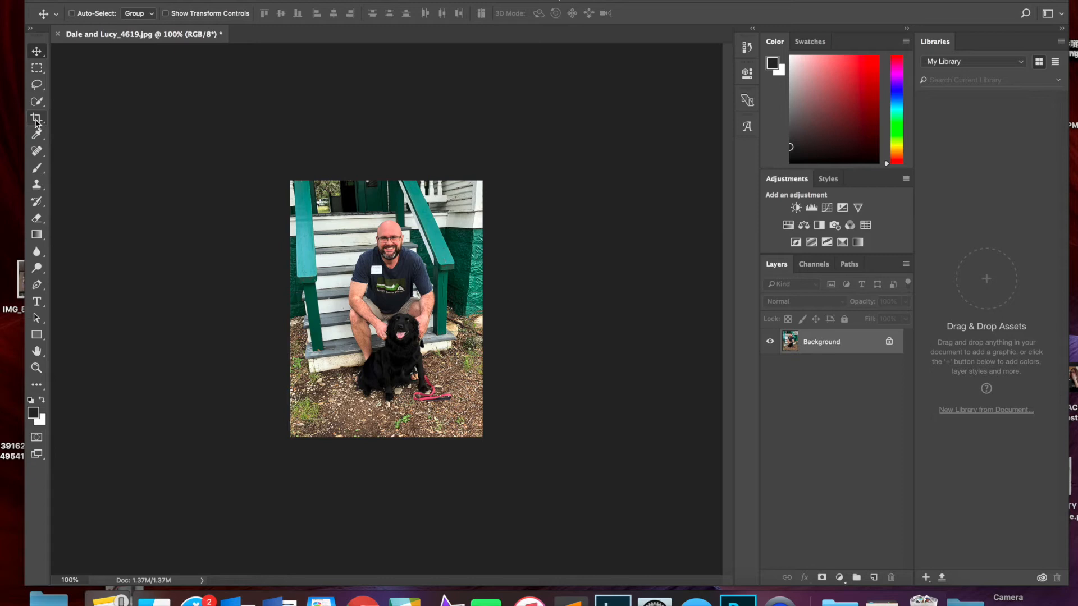
Crop the photo tighter around the man and dog with the Crop Tool and commit it
click(36, 119)
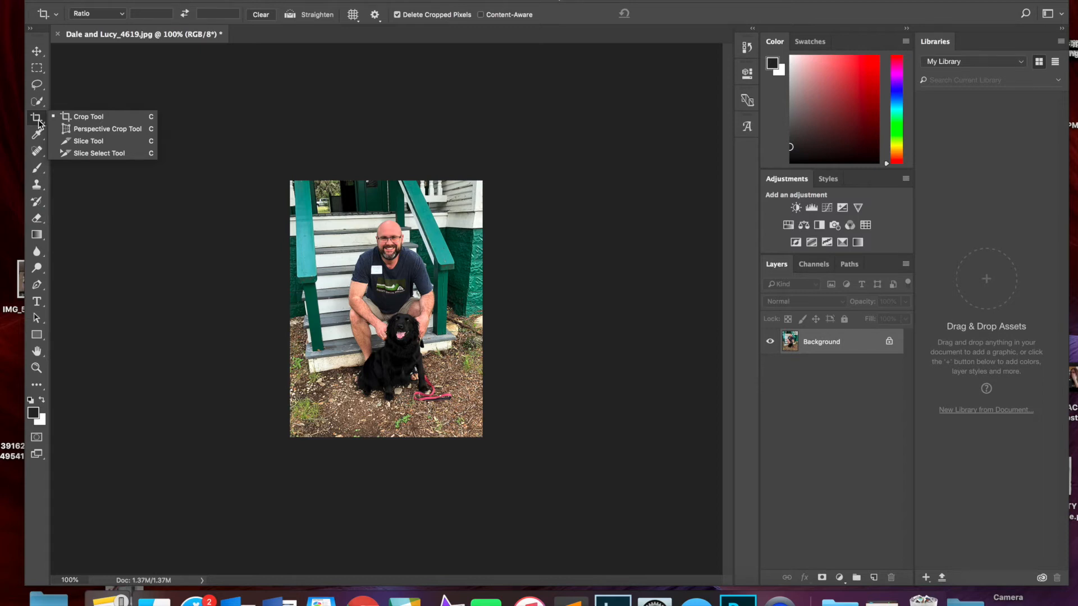
mouse_move(87, 142)
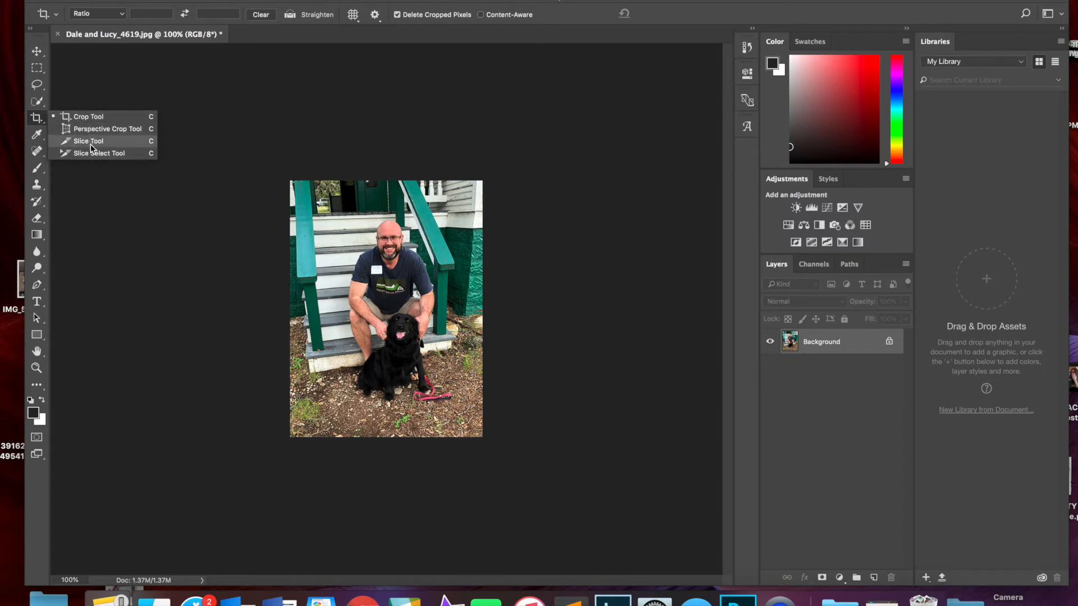
click(88, 116)
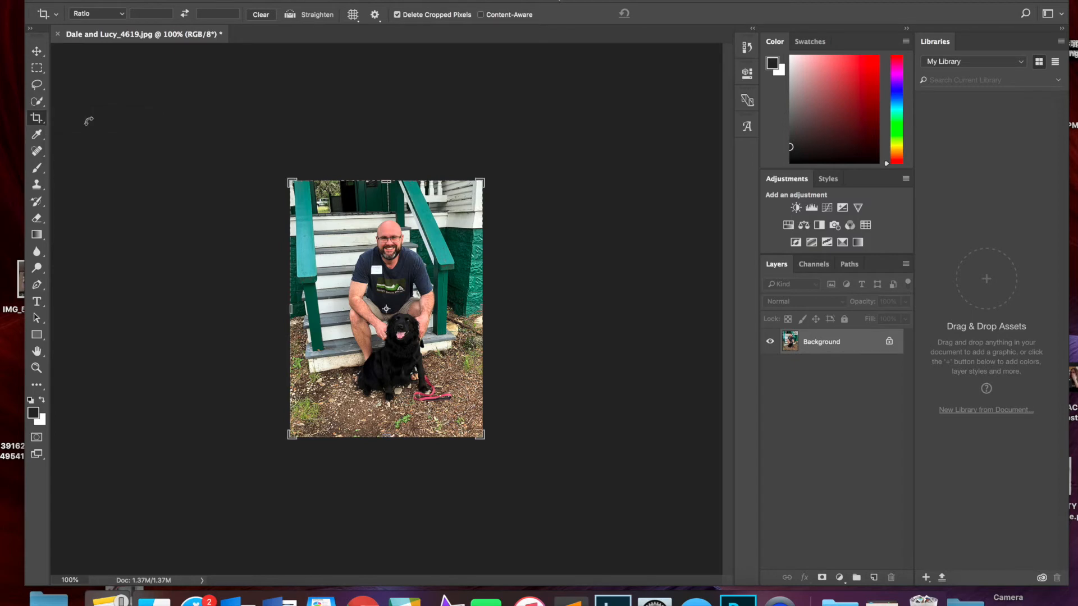
click(36, 118)
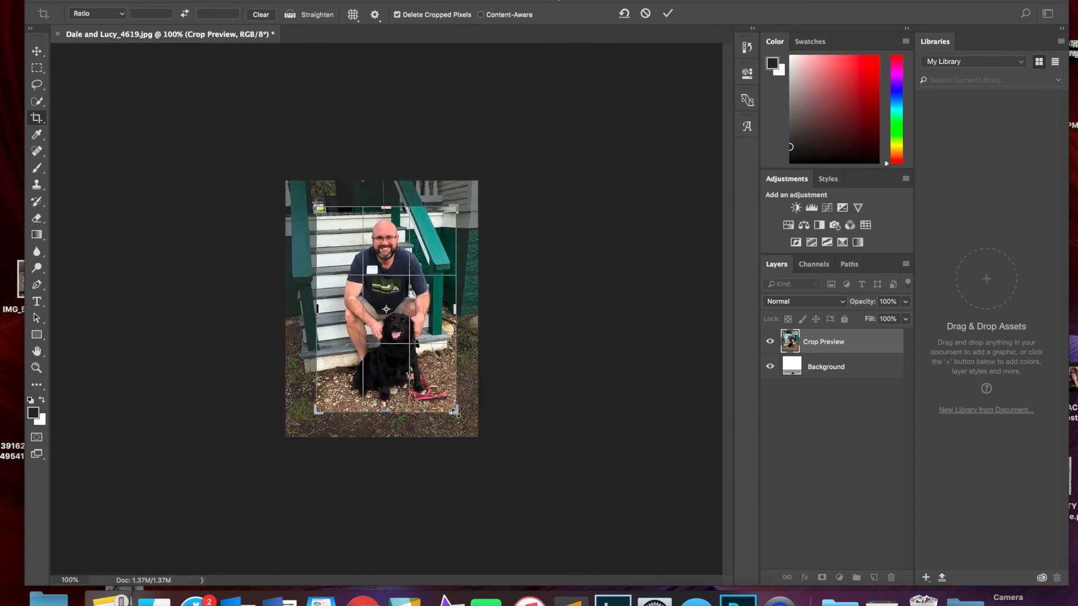
click(666, 14)
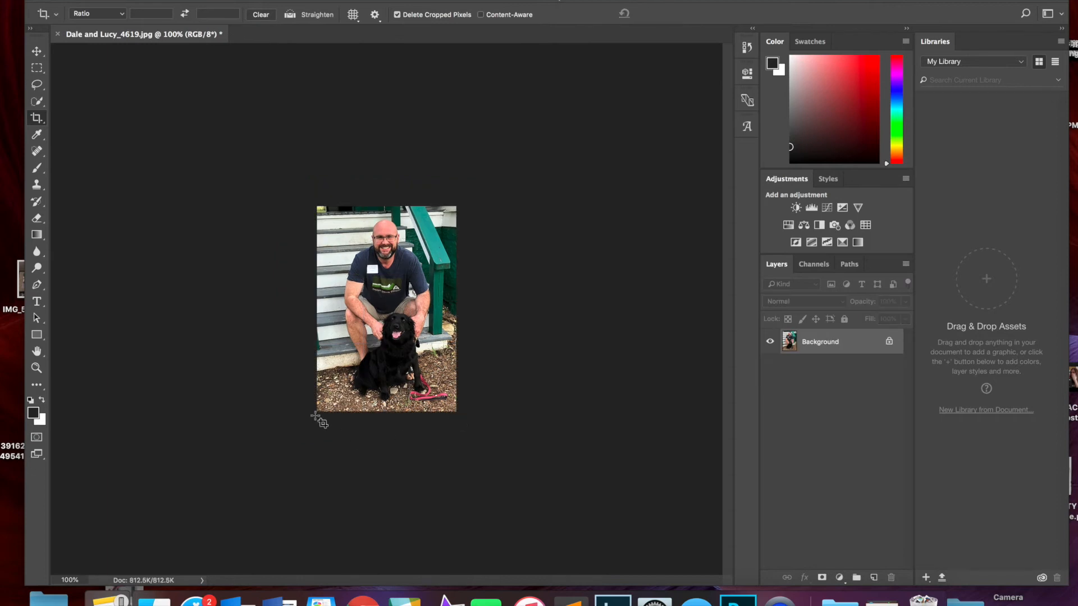
mouse_move(314, 318)
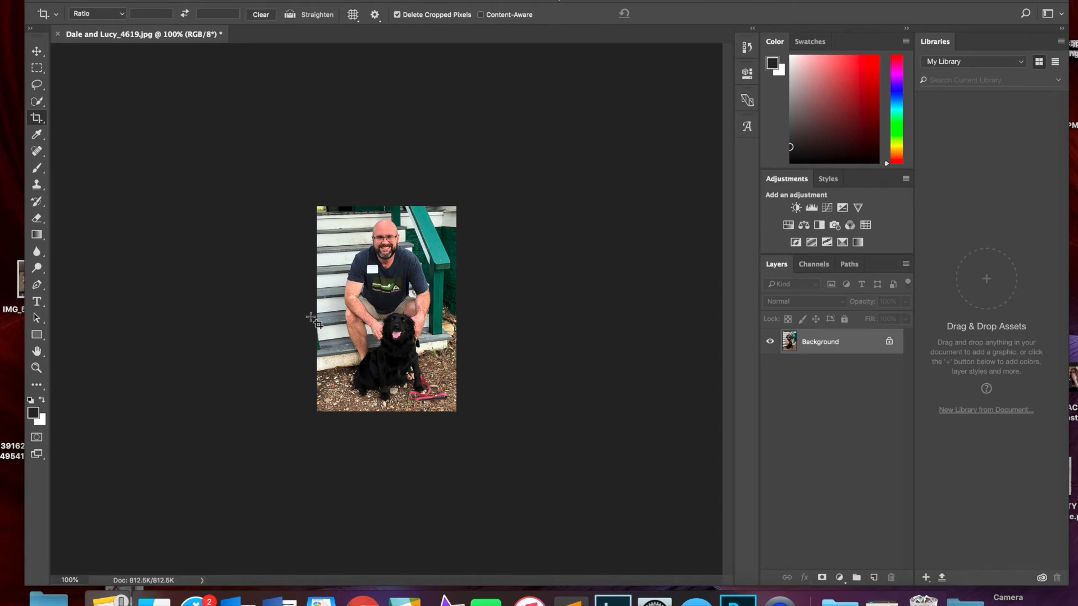
mouse_move(239, 211)
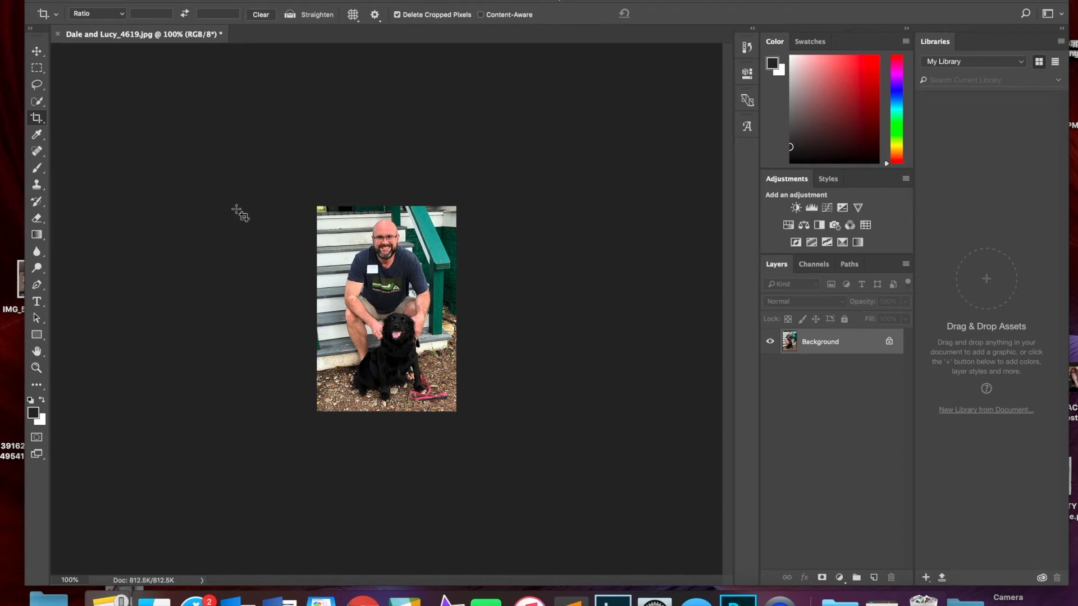
mouse_move(62, 148)
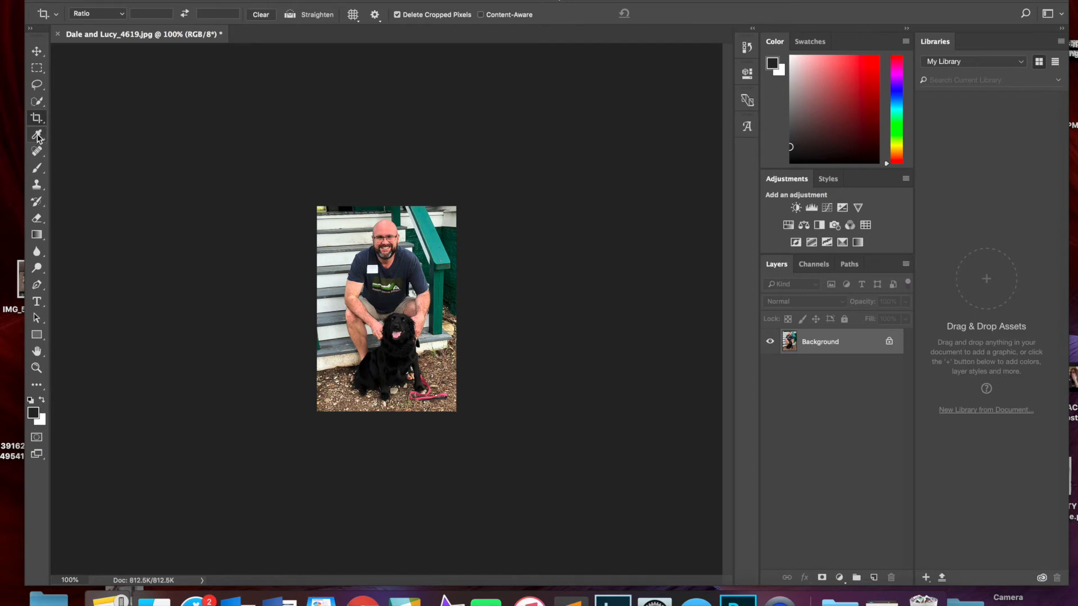
Sample a teal from the railing with the Eyedropper, then cancel the Color Picker to keep black
click(37, 135)
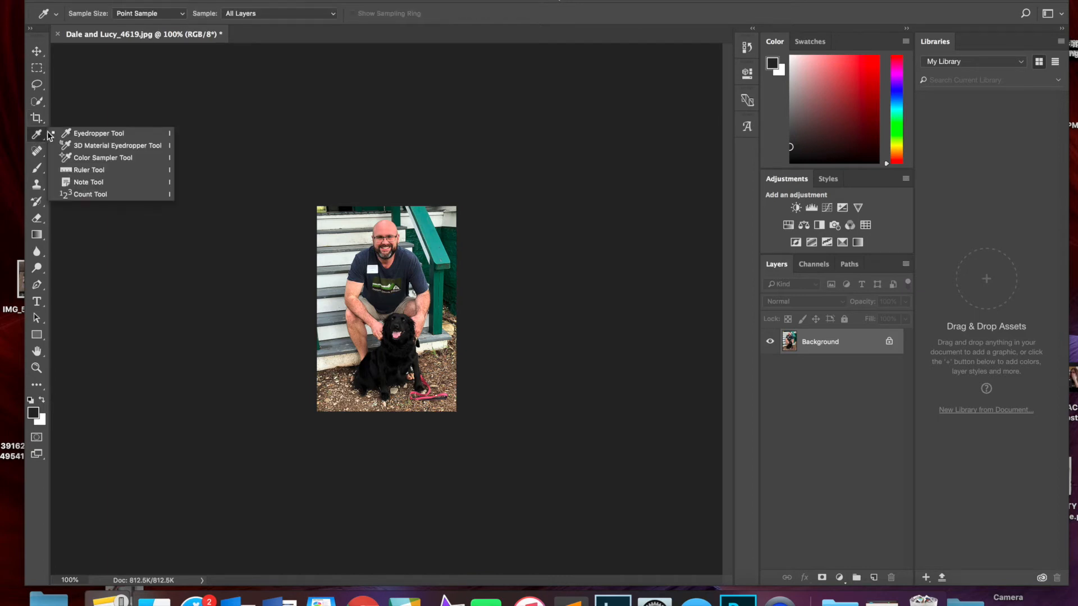
click(99, 133)
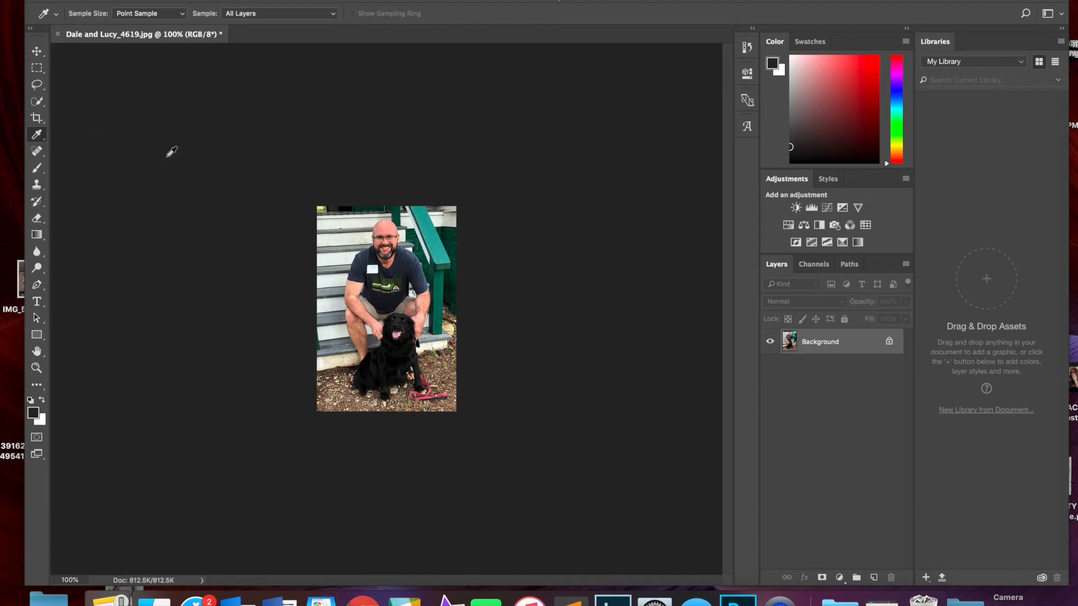
click(440, 239)
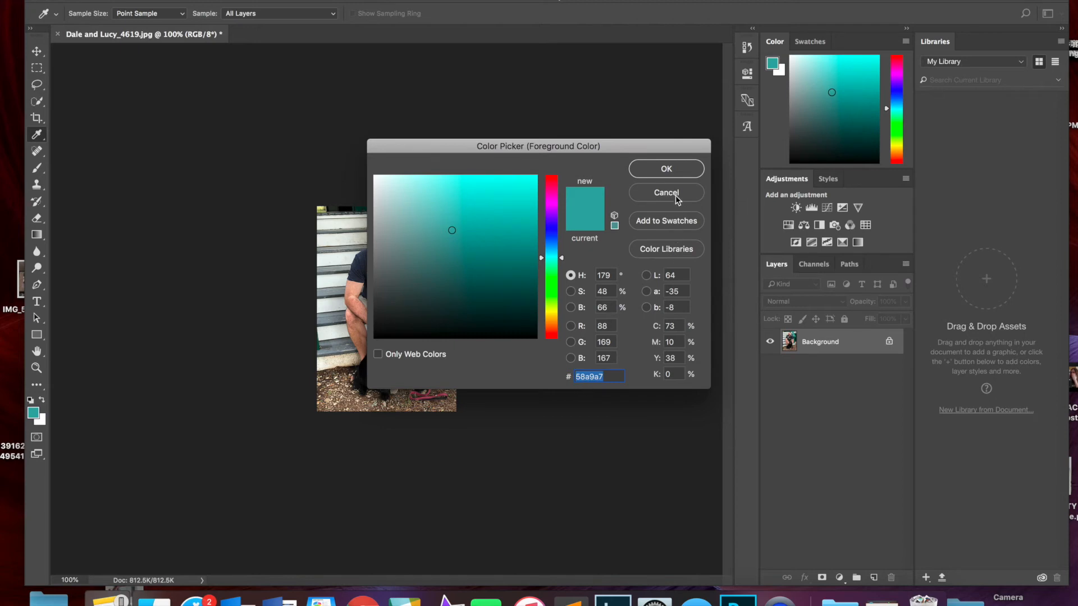
click(664, 191)
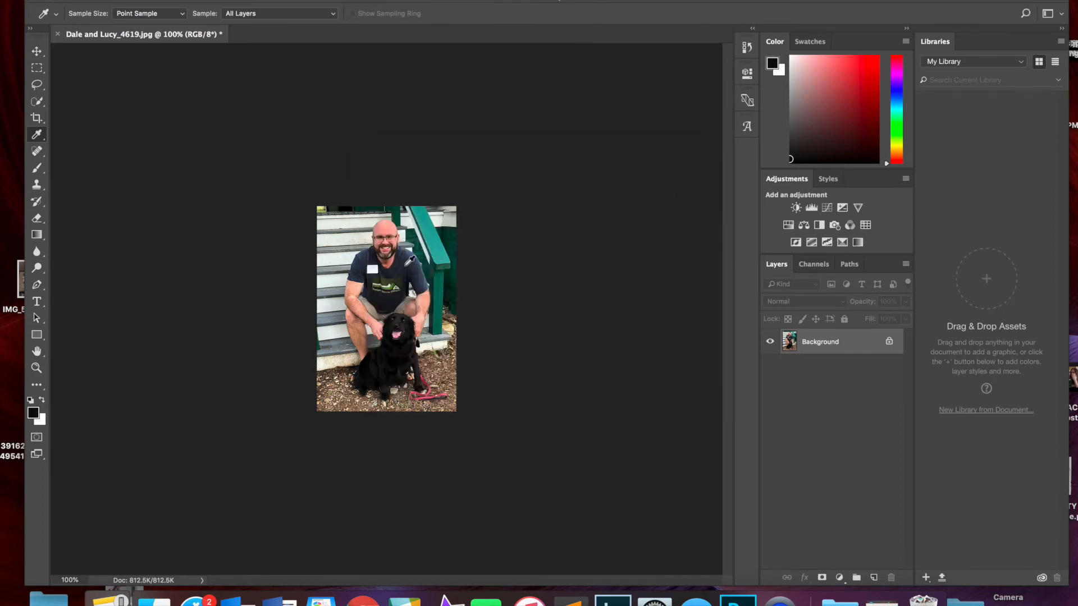
click(772, 65)
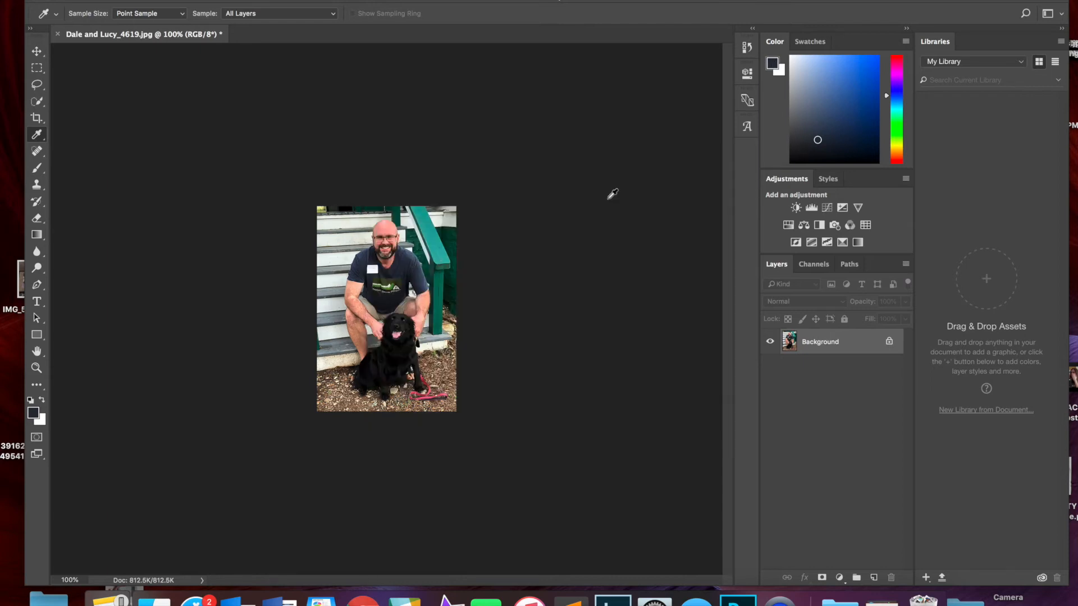
mouse_move(352, 249)
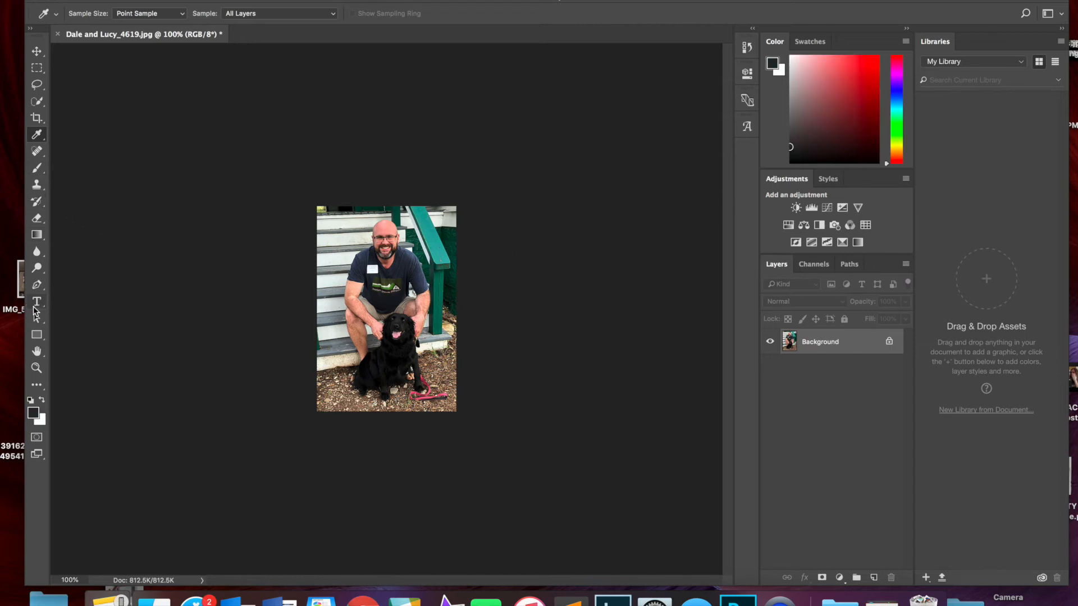
Add a 'Dale and Lucy' text layer across the top in Arial Black at 10 pt
click(36, 307)
text(Dale a)
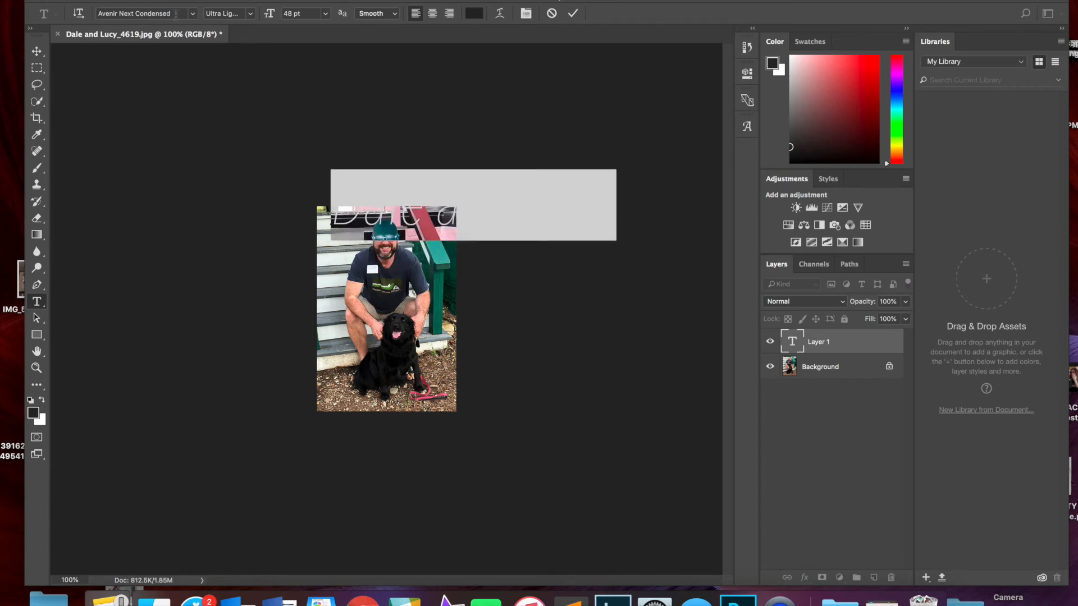
click(192, 13)
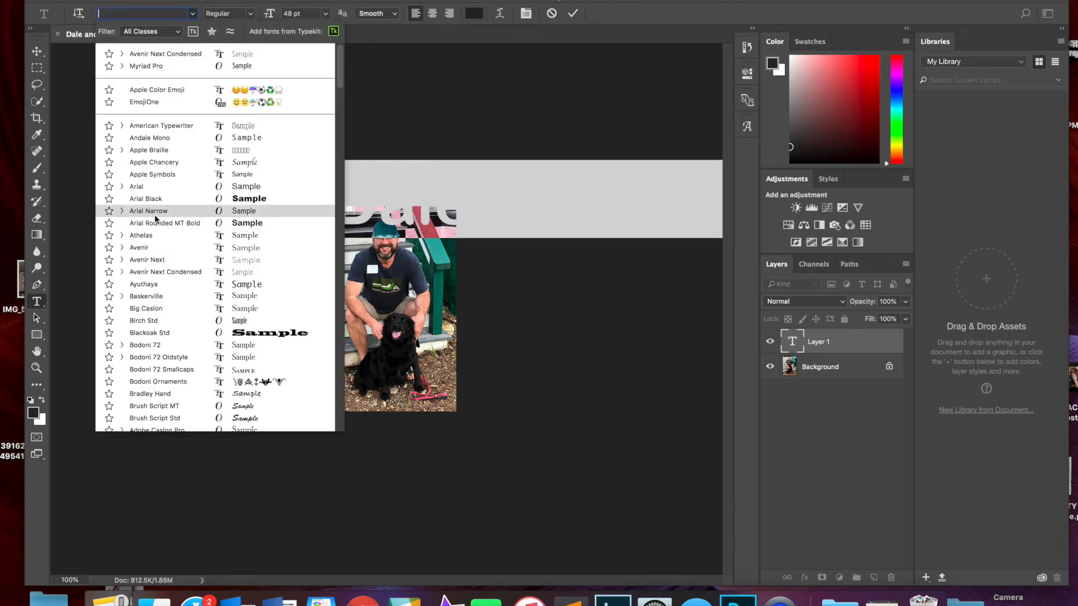
click(146, 199)
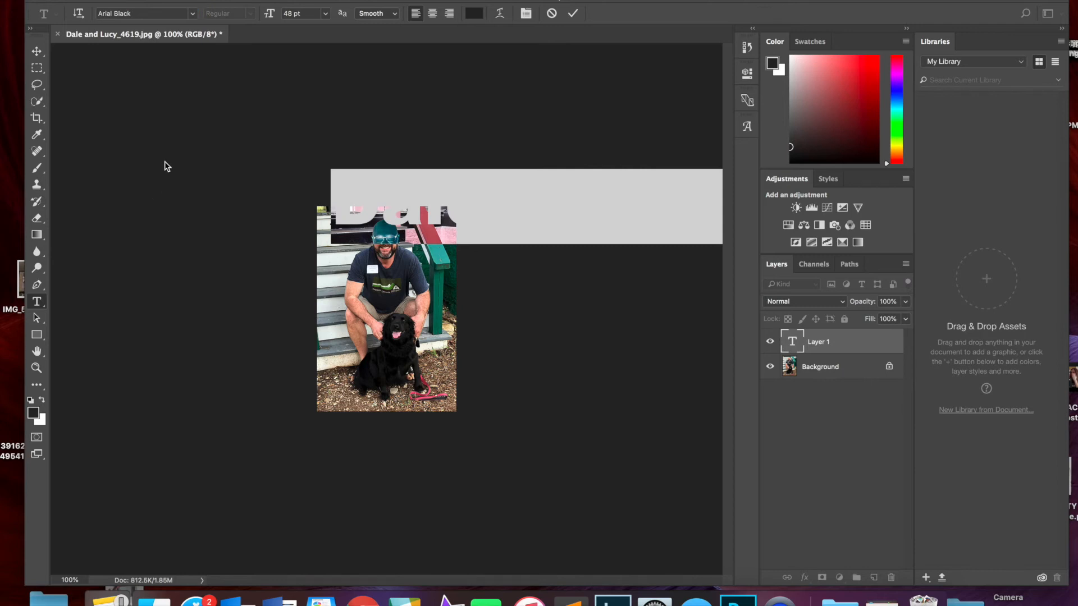
click(298, 14)
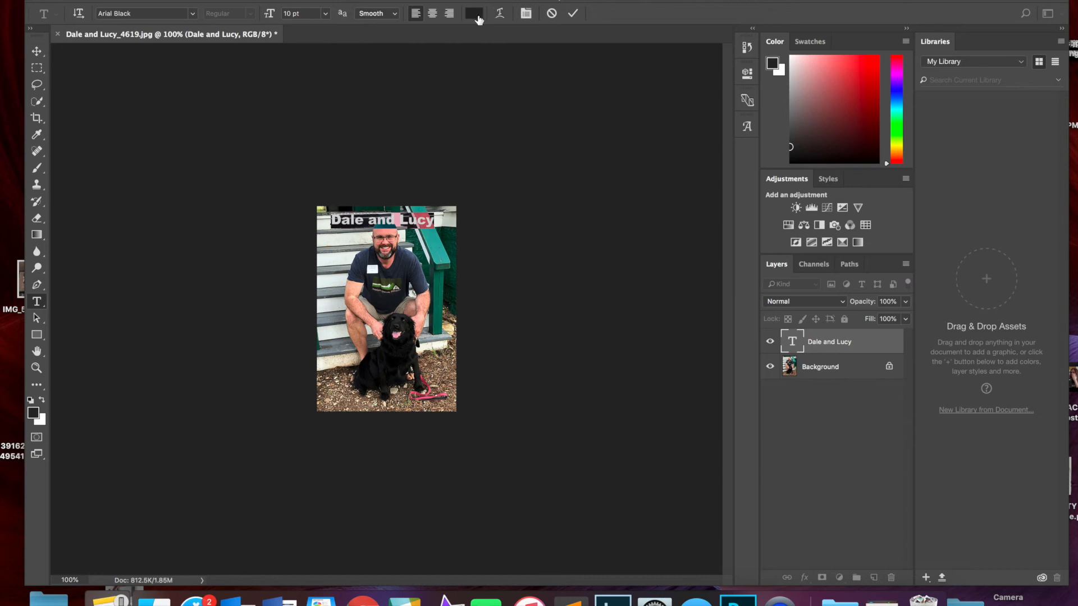
Set the text colour to red (ff0000)
click(473, 12)
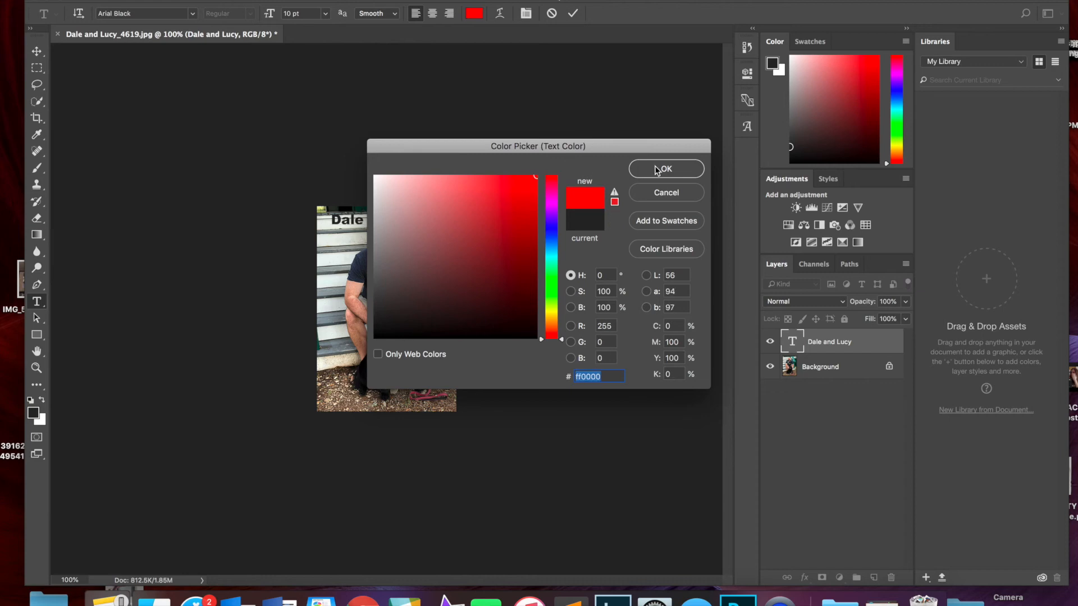
click(664, 169)
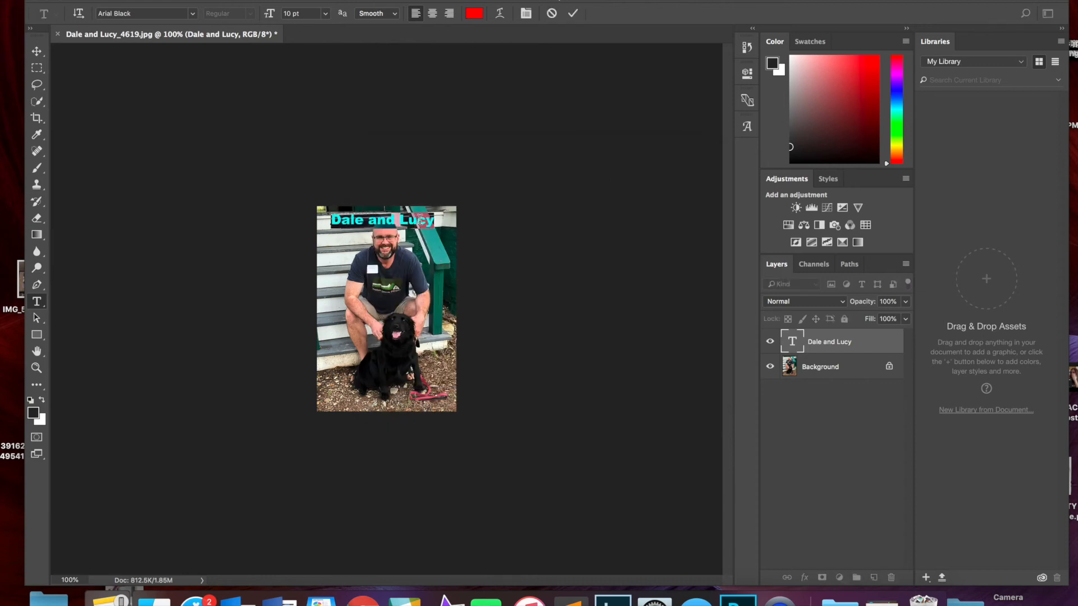
Try Arch and Wave warps on the text in Warp Text, leaving it unwarped
click(499, 12)
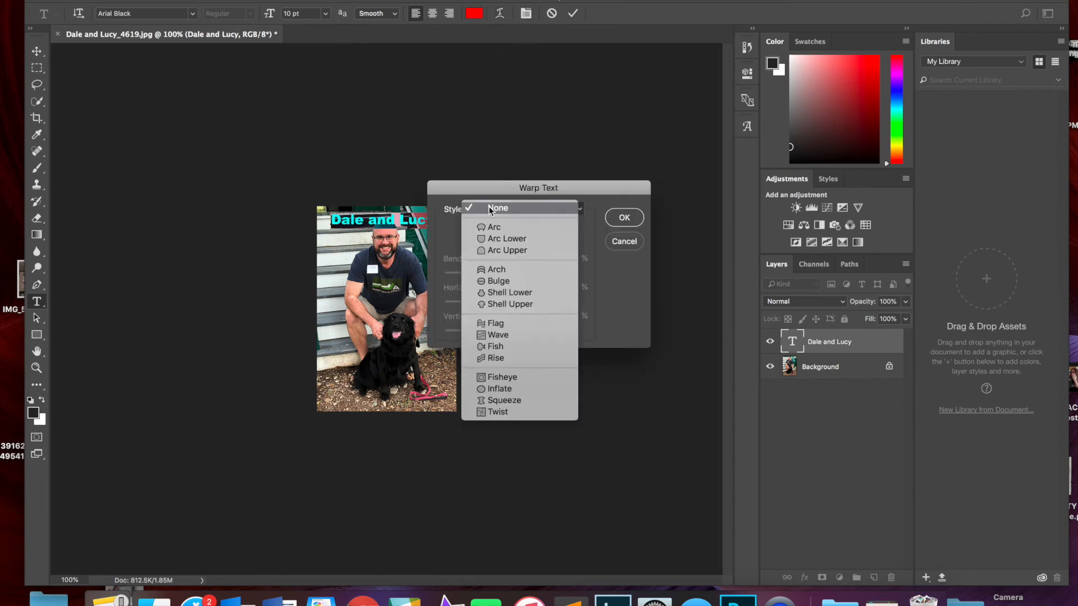
click(495, 268)
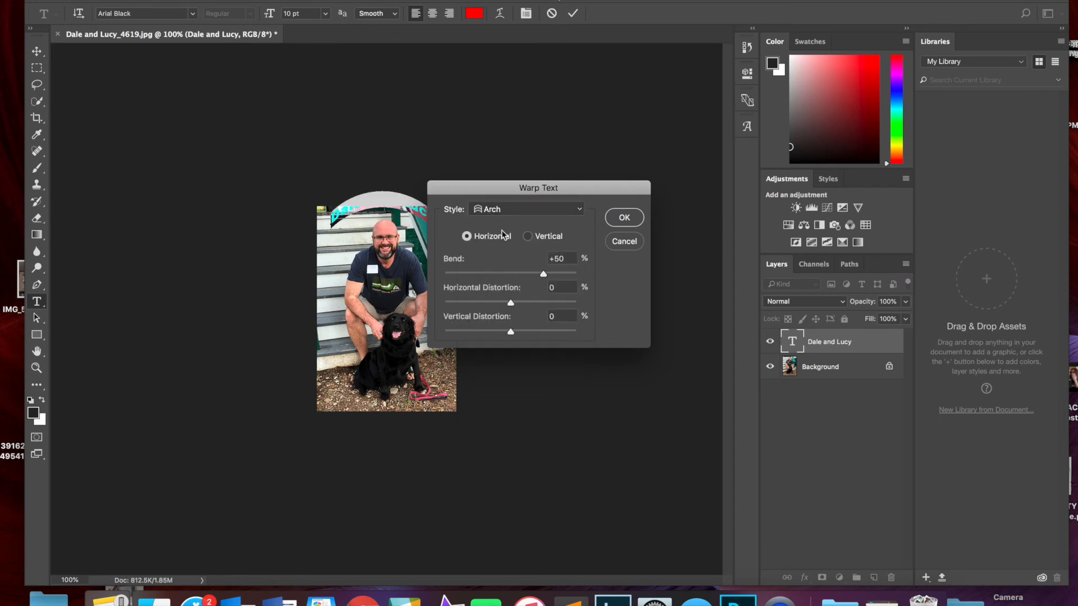
click(525, 209)
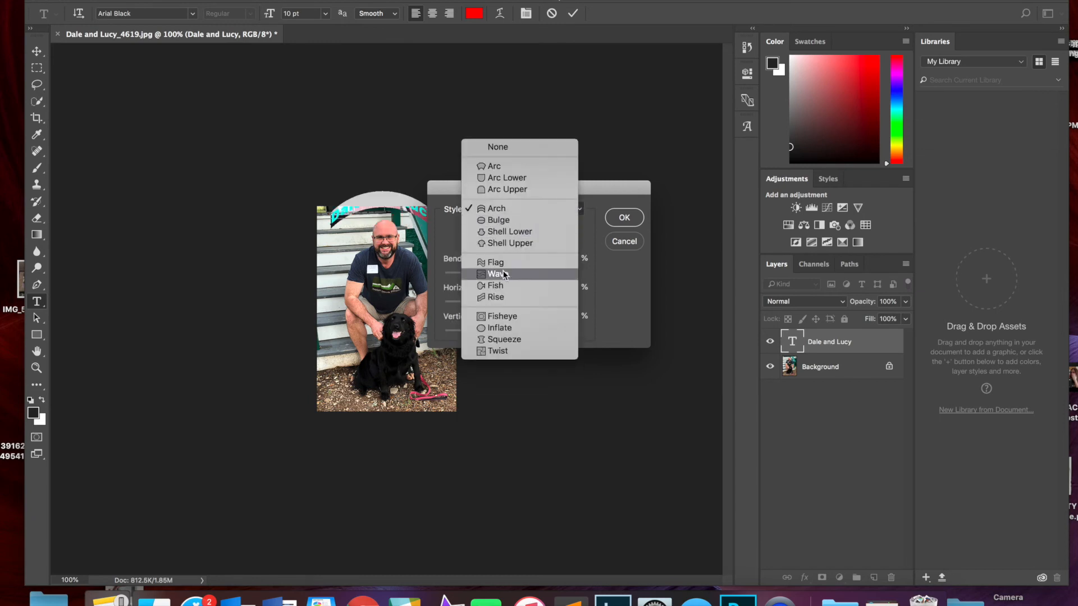
click(495, 261)
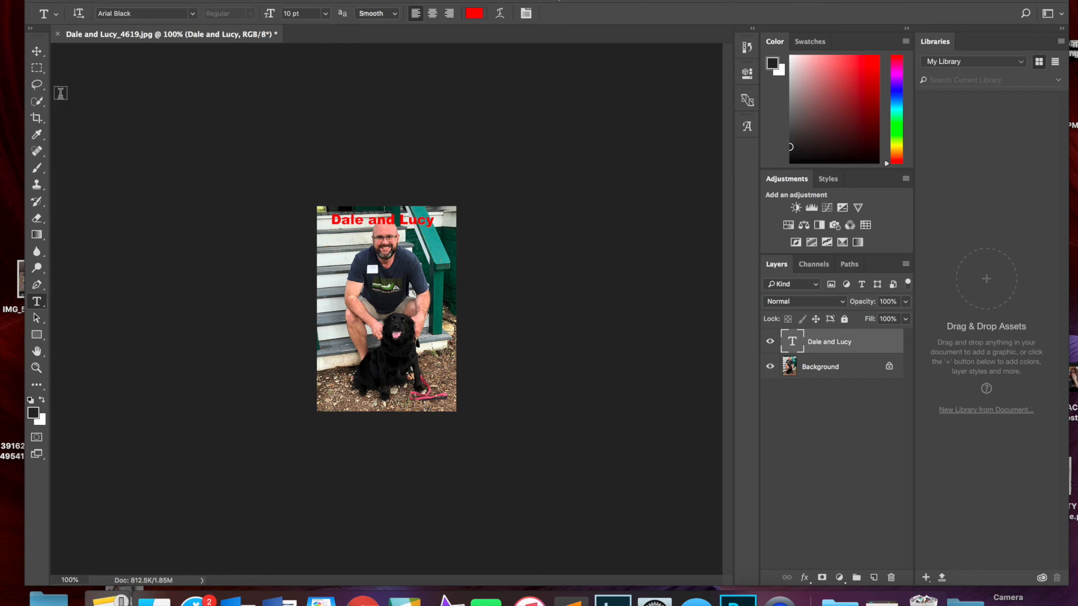
Move the red 'Dale and Lucy' text down to just above the photo's bottom edge
click(36, 53)
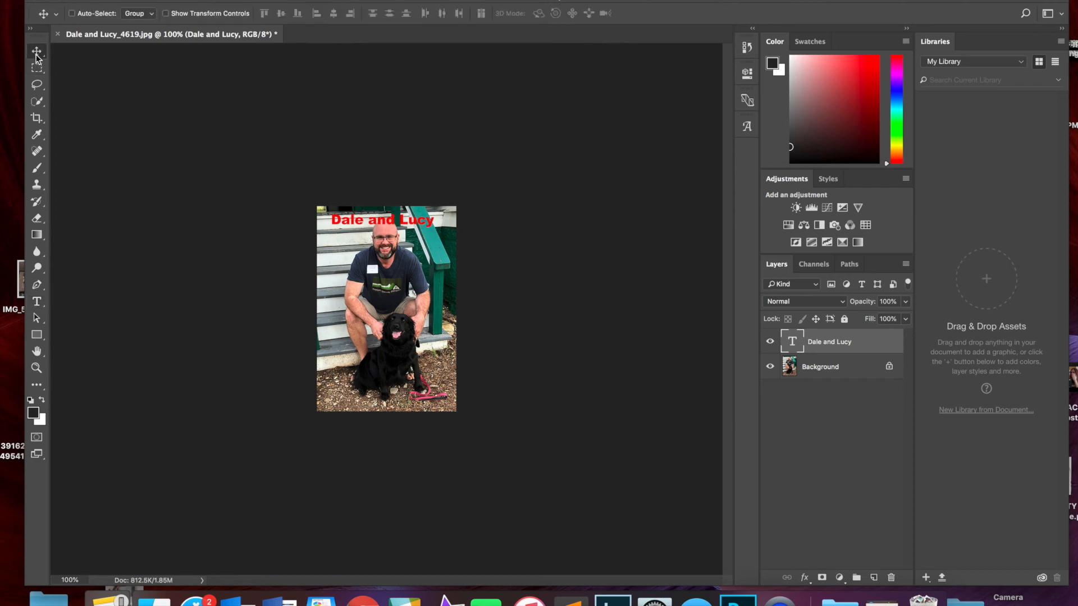
click(36, 53)
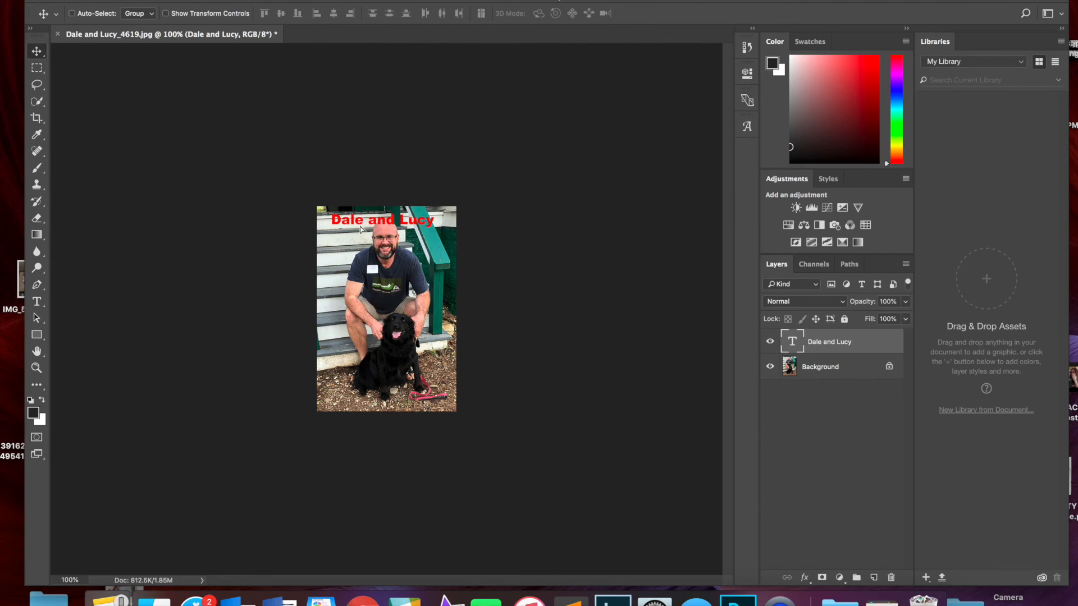
drag(381, 220, 381, 232)
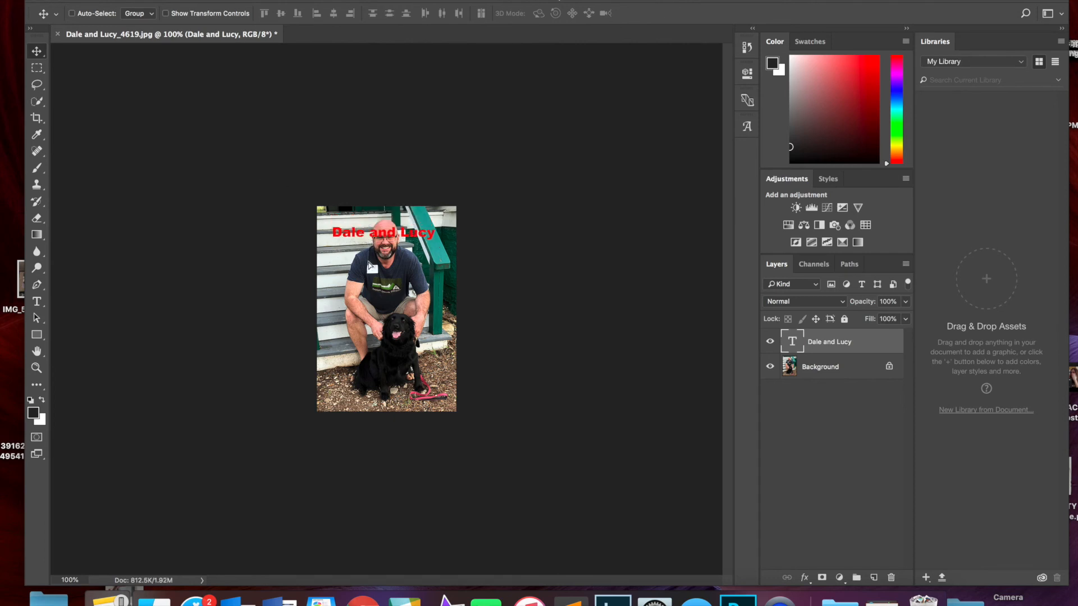
drag(384, 231, 384, 404)
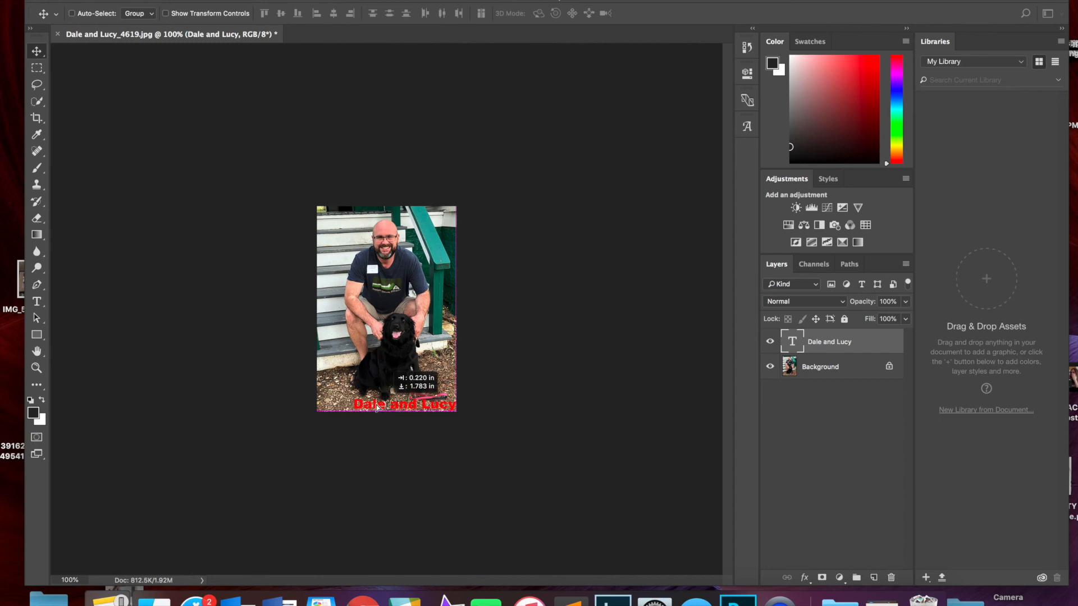
drag(406, 404, 377, 382)
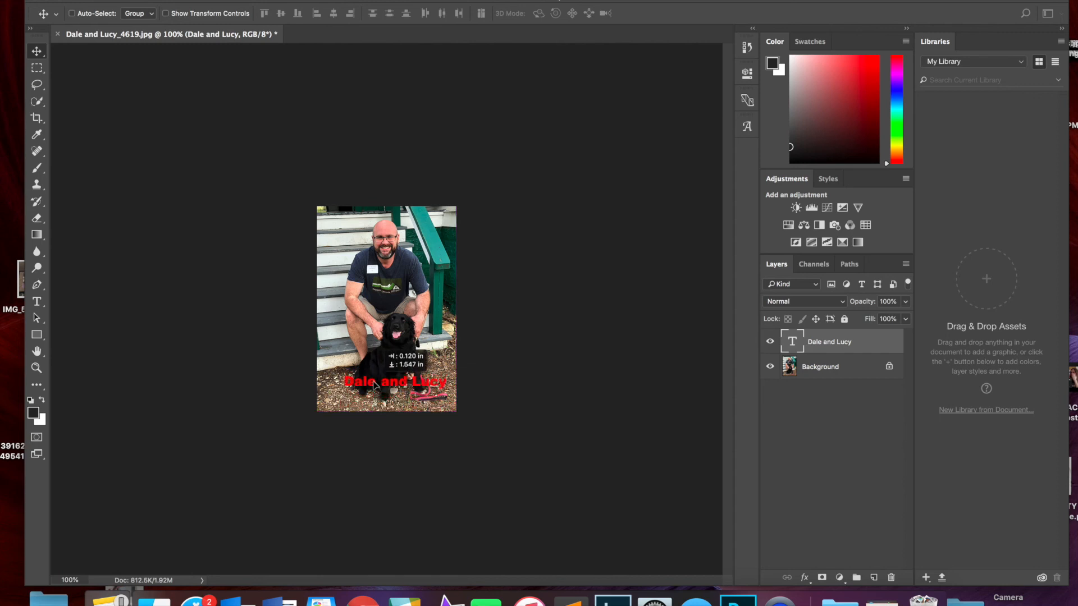
drag(396, 382, 377, 378)
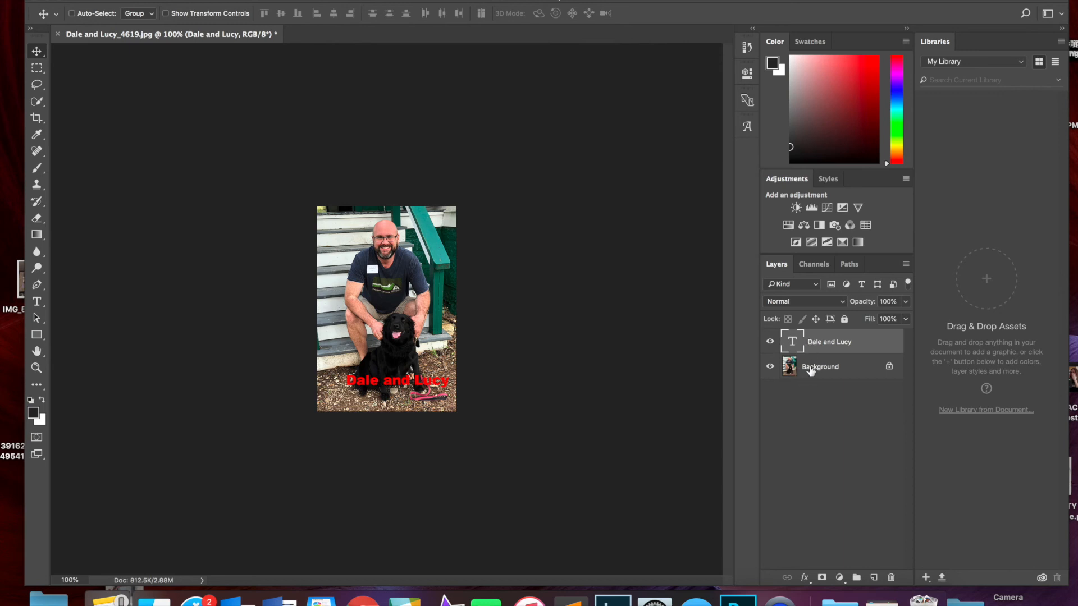
Select the Background layer, then the 'Dale and Lucy' text layer in the Layers panel
click(820, 365)
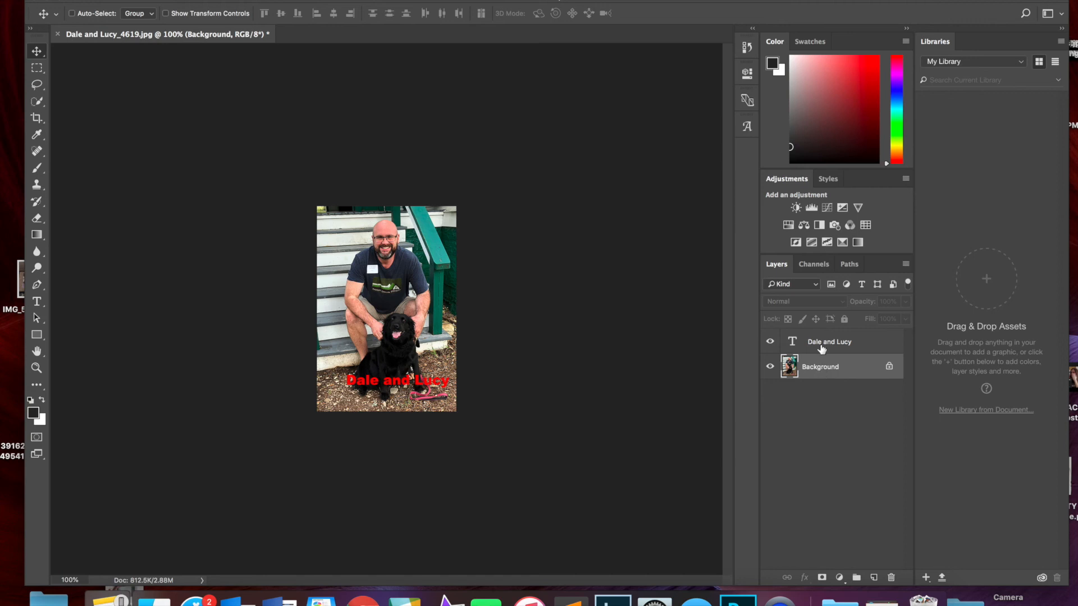
click(828, 341)
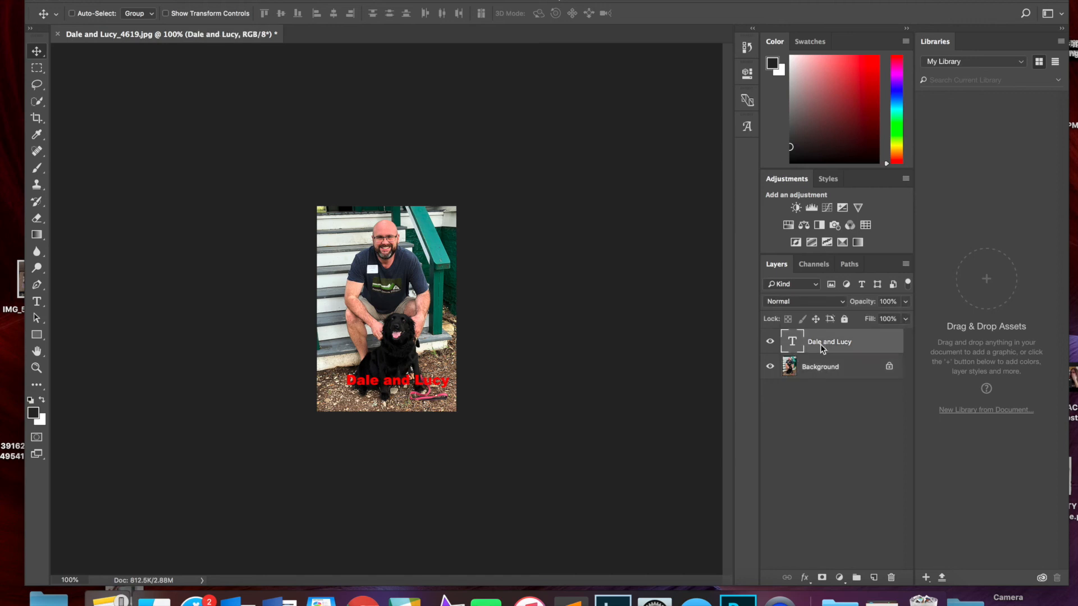
mouse_move(819, 351)
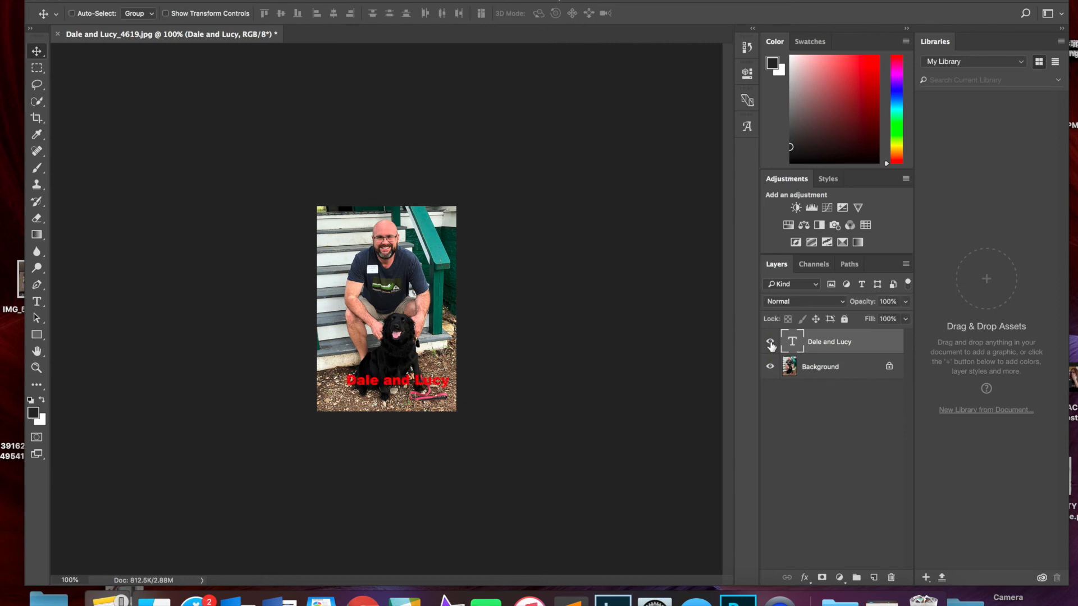
click(770, 342)
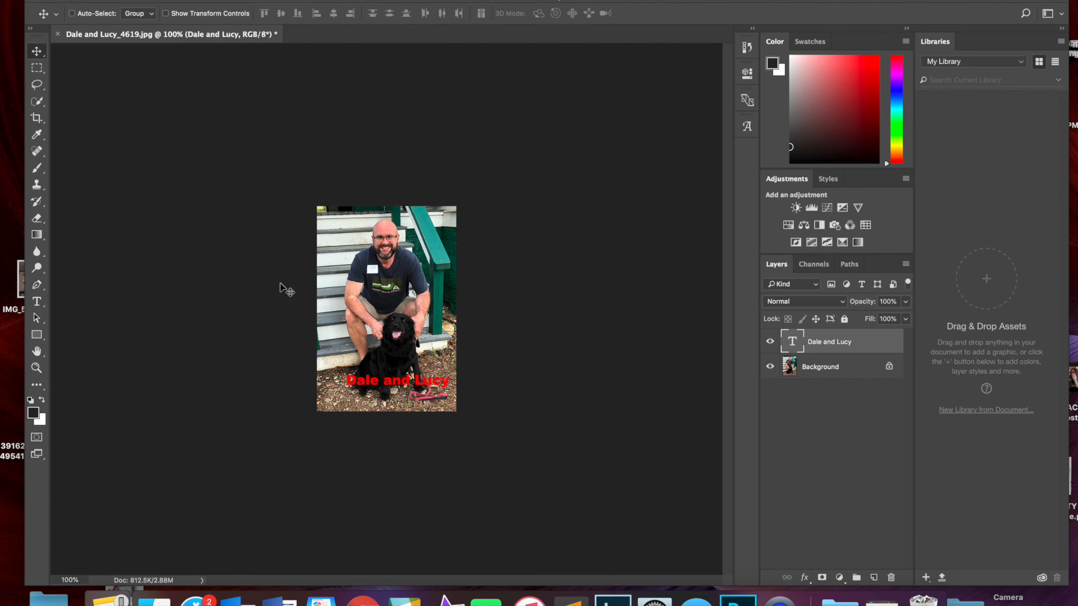
mouse_move(249, 26)
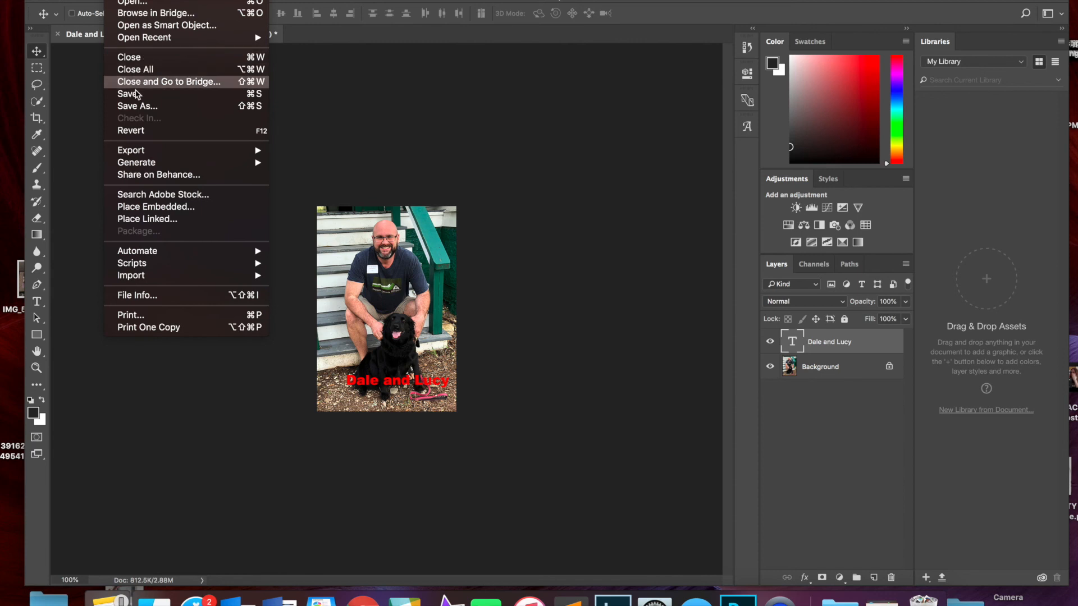
Start Save As with JPEG format, naming the copy 'Dale and Lucy_4619 copy.jpg' for the Desktop
click(137, 106)
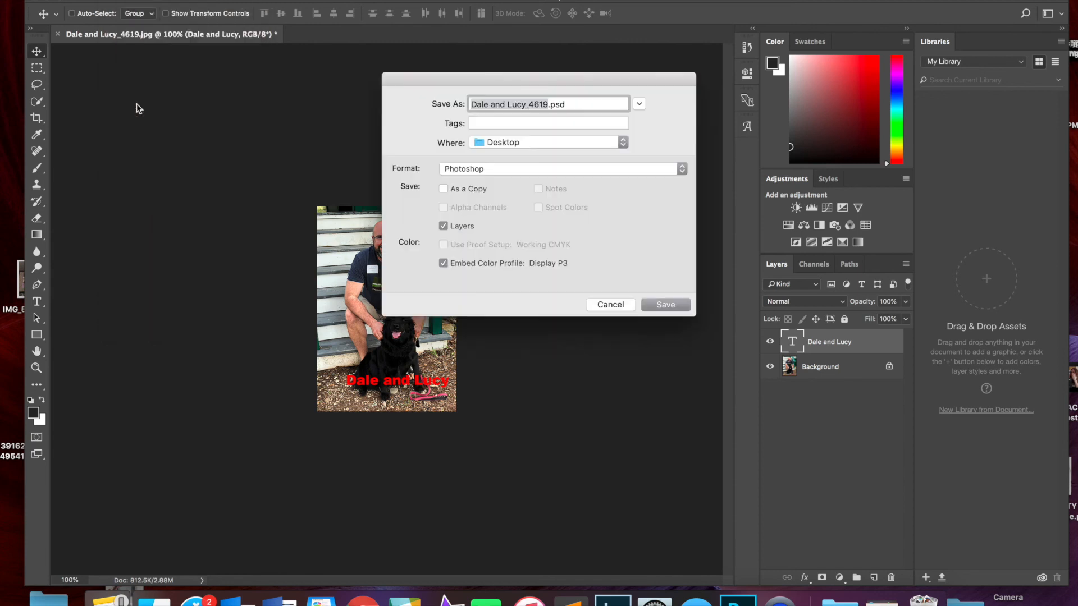
mouse_move(623, 149)
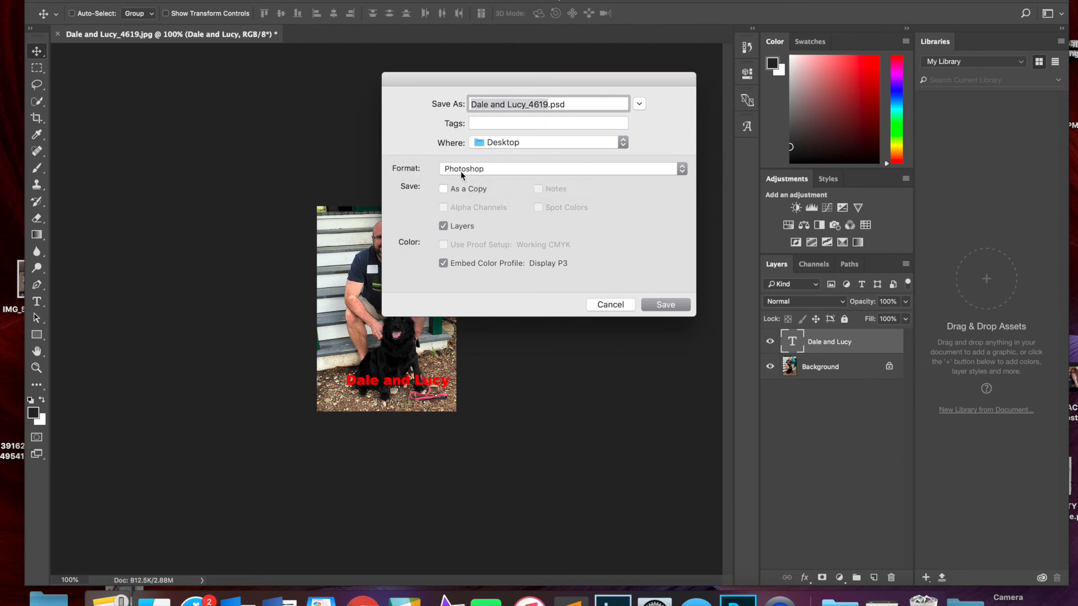
click(560, 168)
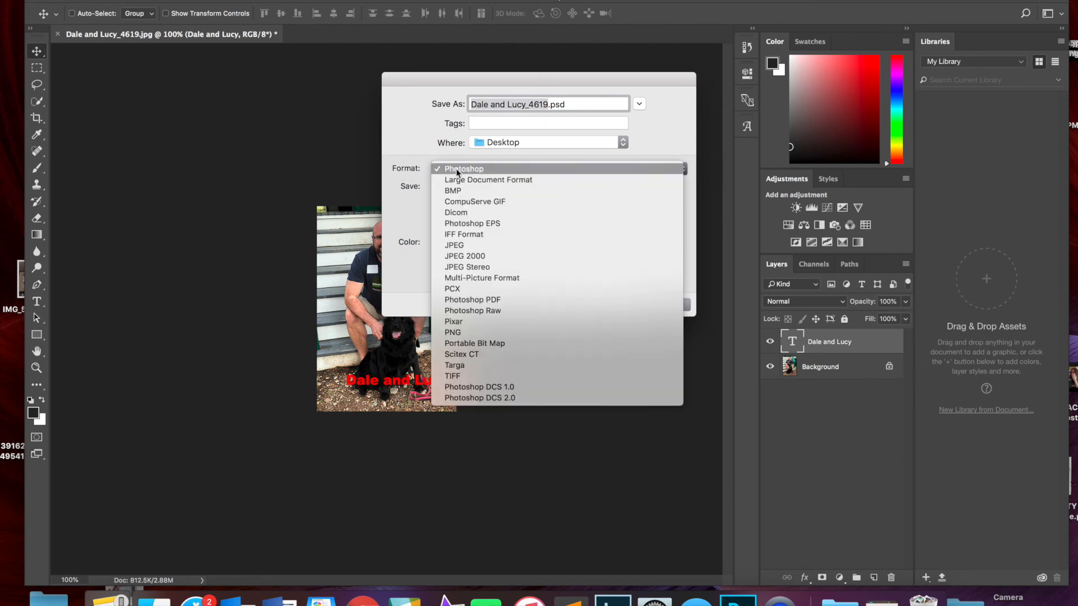
mouse_move(454, 246)
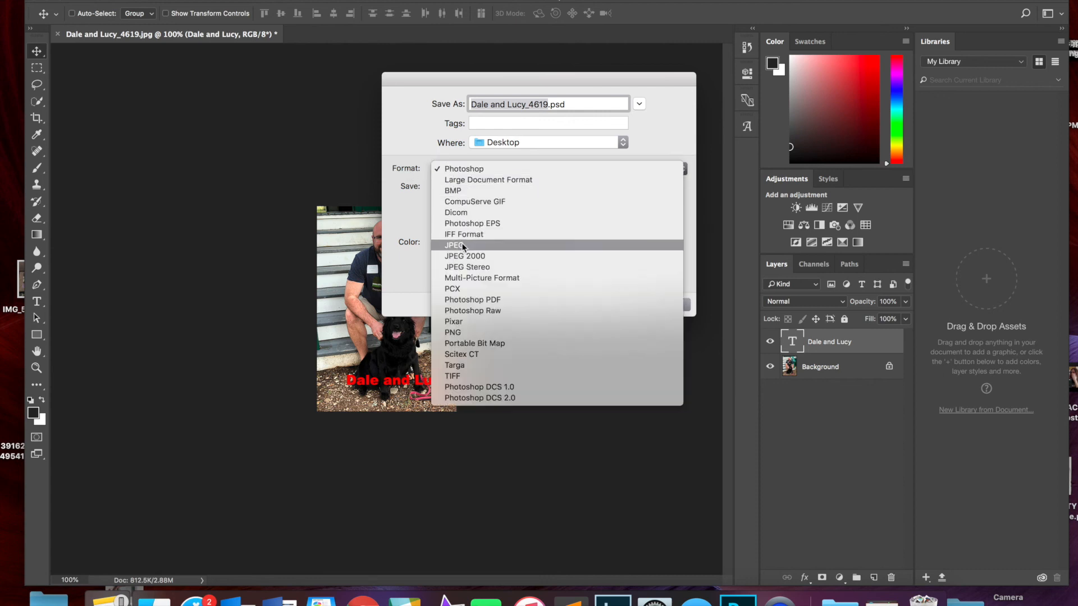
click(453, 245)
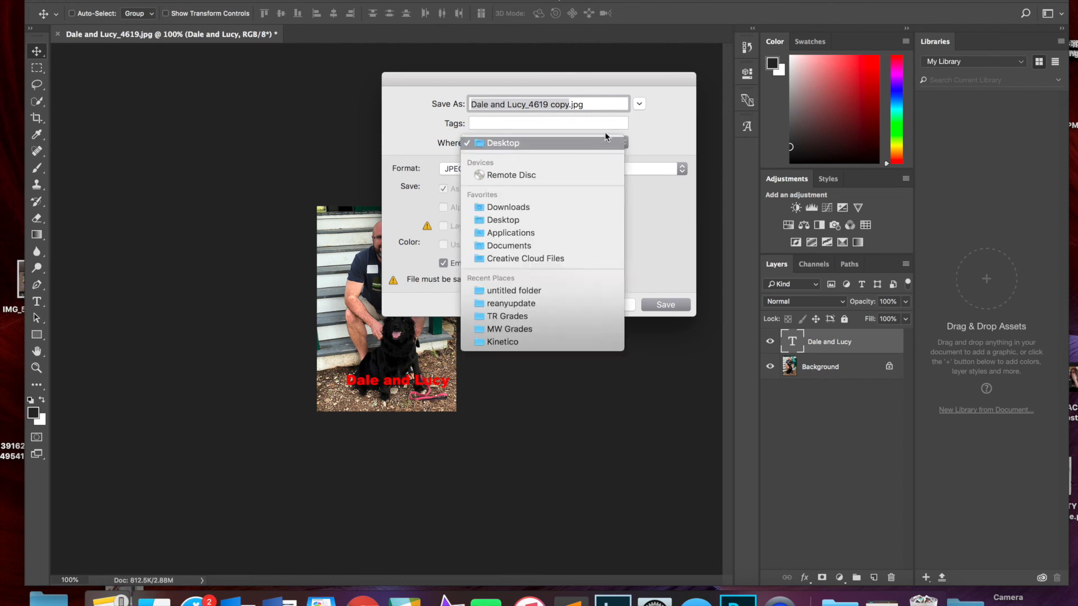
mouse_move(558, 109)
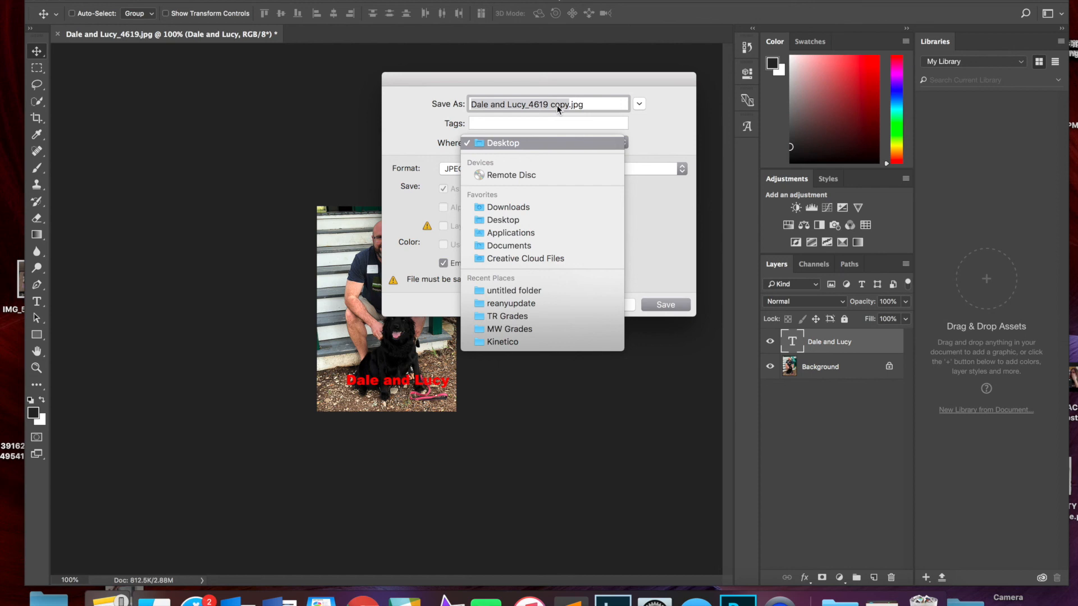
mouse_move(576, 137)
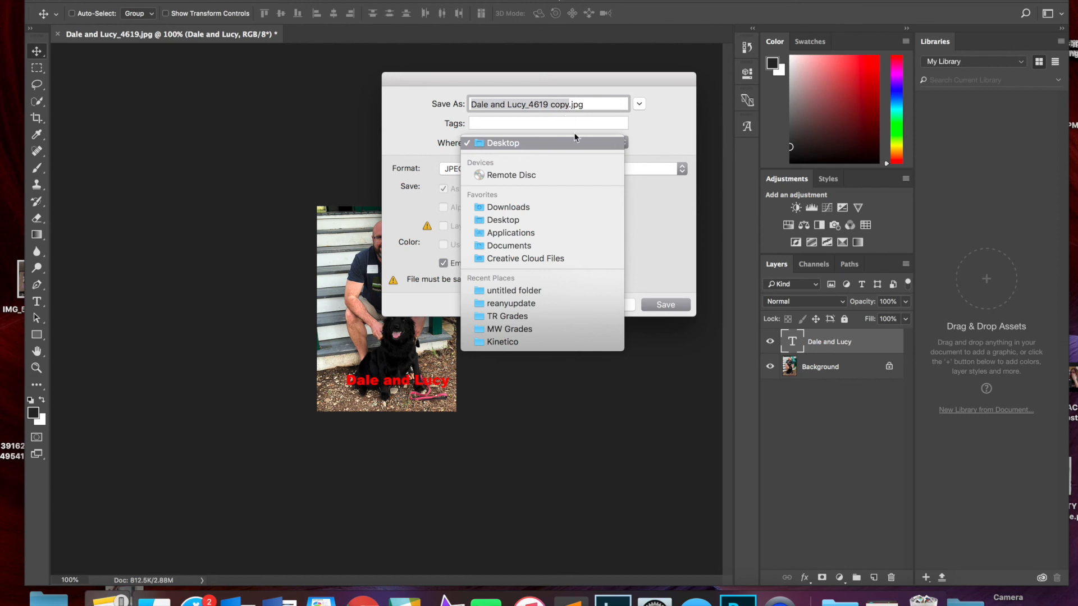